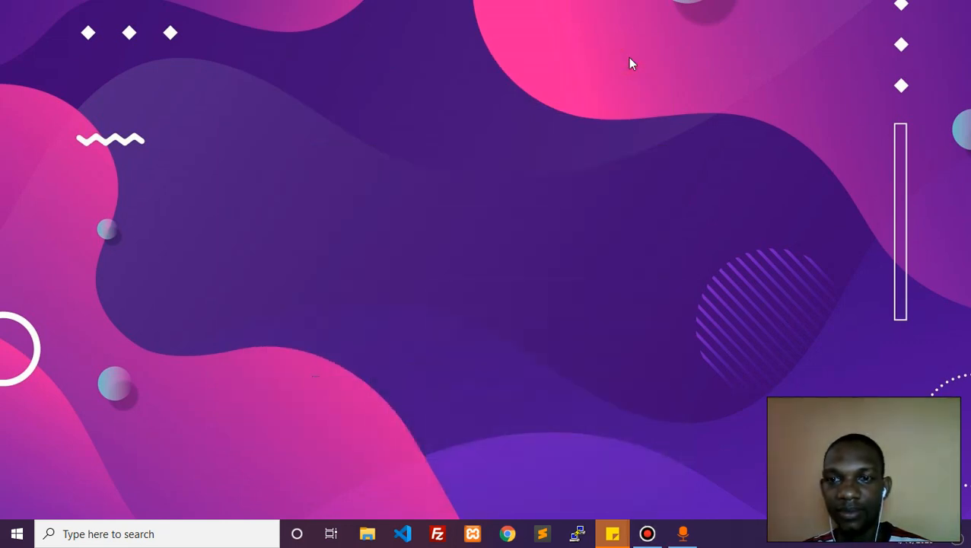
mouse_move(742, 139)
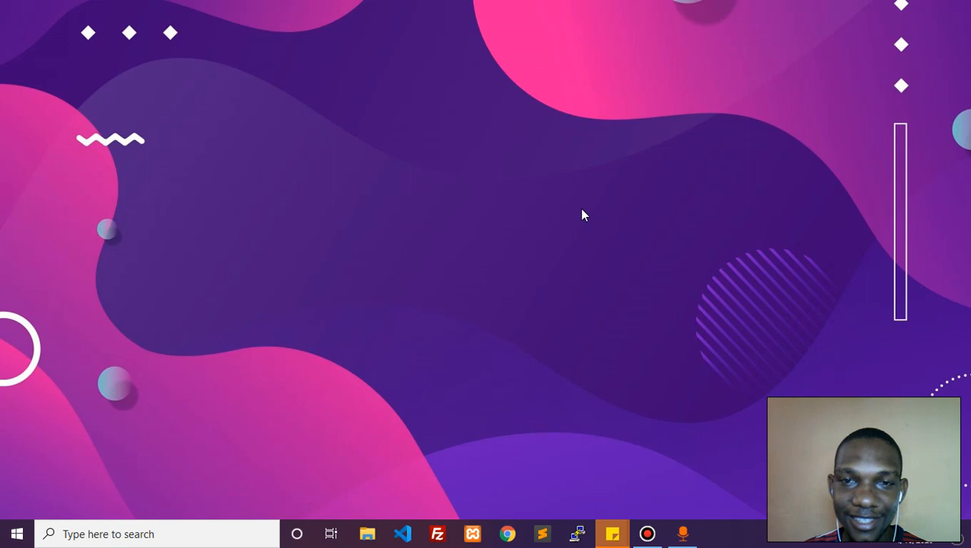
mouse_move(605, 348)
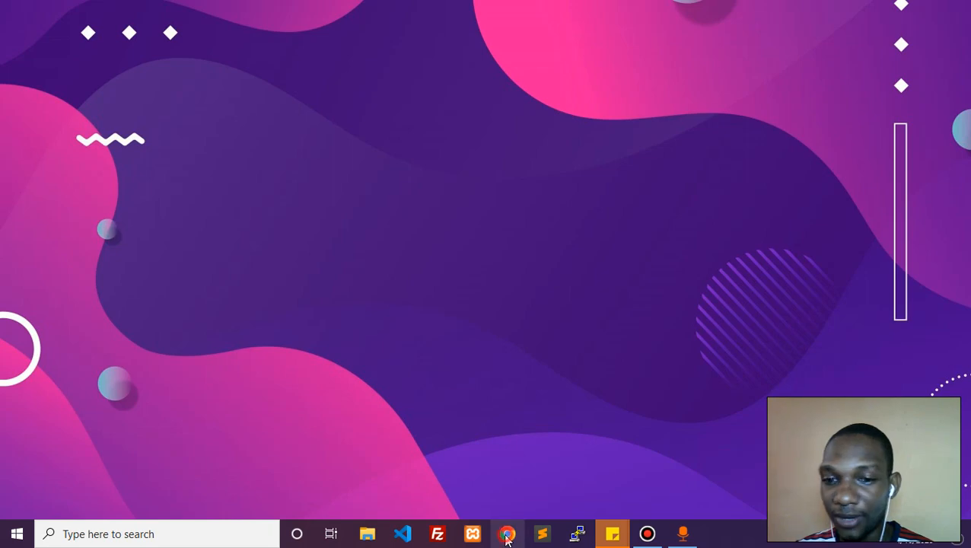
Launch Chrome with a blank tab and open File Explorer on the C: drive.
click(507, 533)
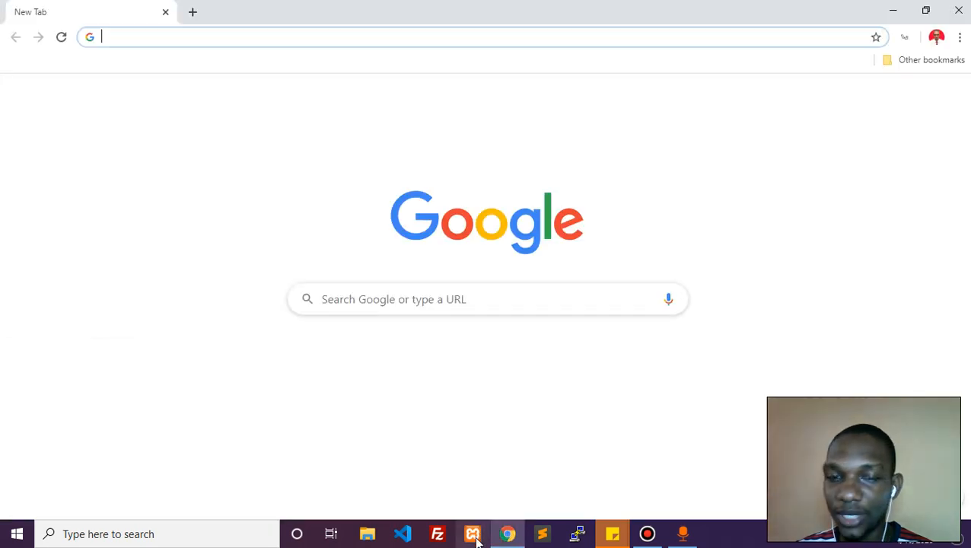
click(473, 533)
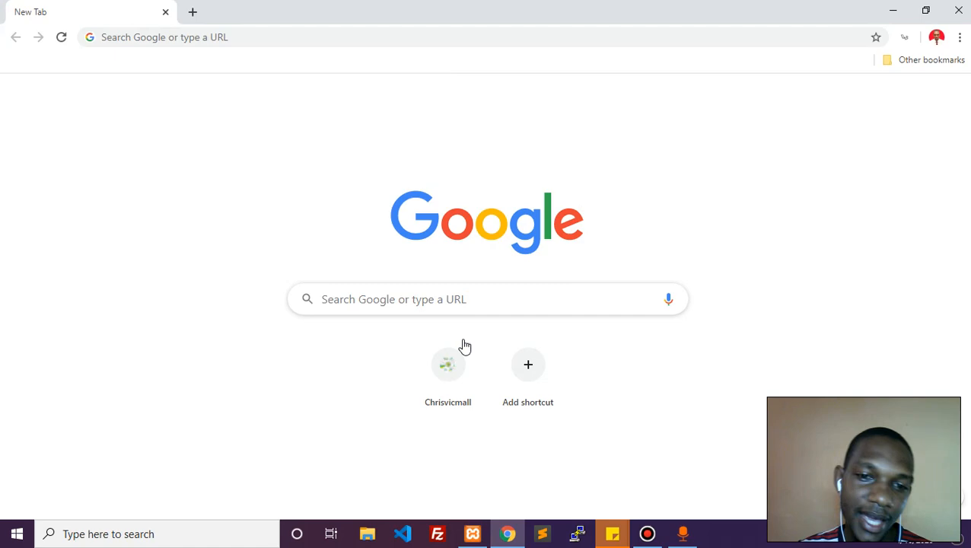
click(368, 534)
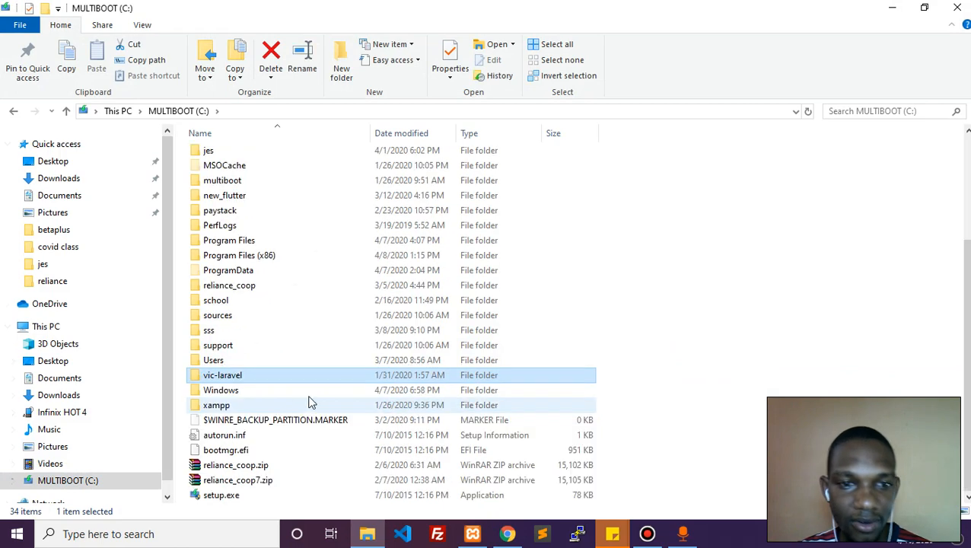
Open the vic-laravel folder from the C: drive listing.
double_click(222, 375)
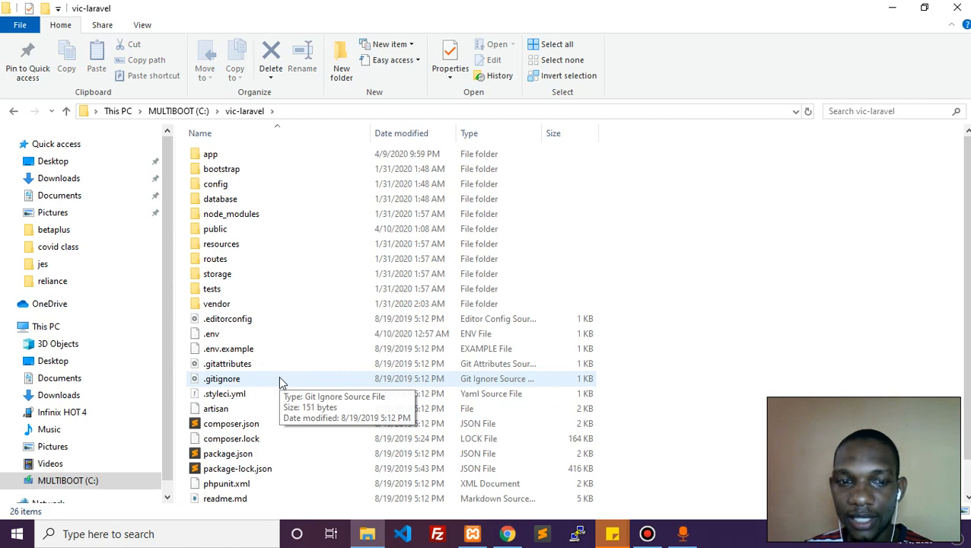
mouse_move(635, 245)
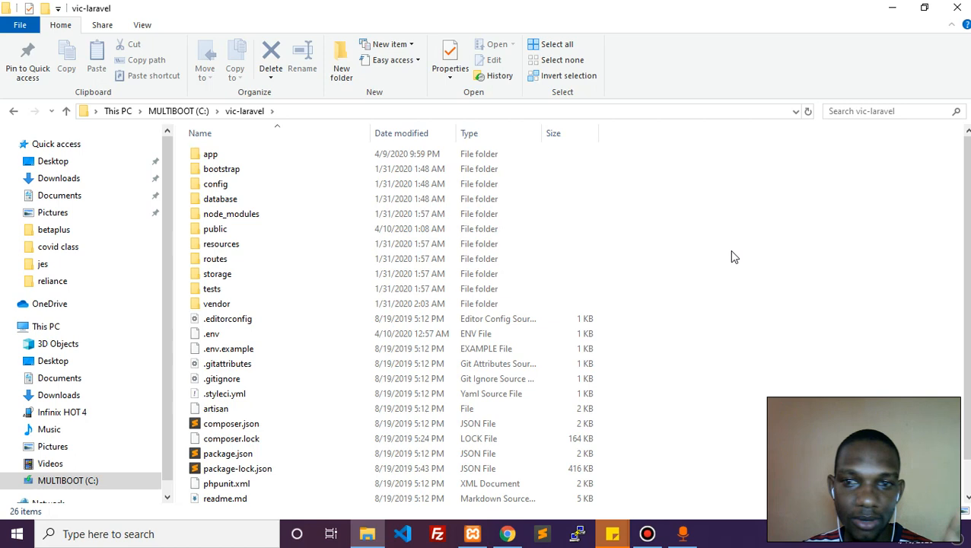
mouse_move(703, 277)
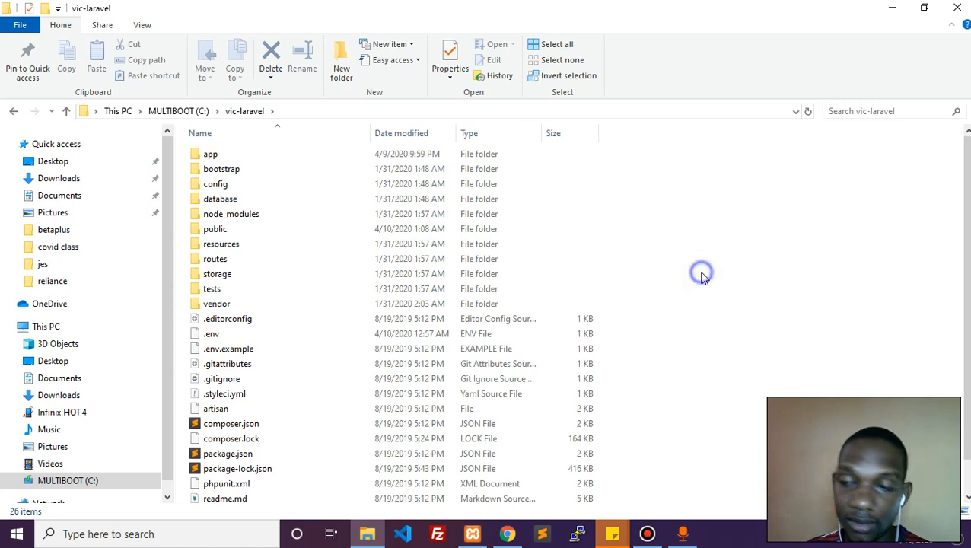
Open Git Bash in vic-laravel and run php artisan serve to host the site locally.
right_click(700, 274)
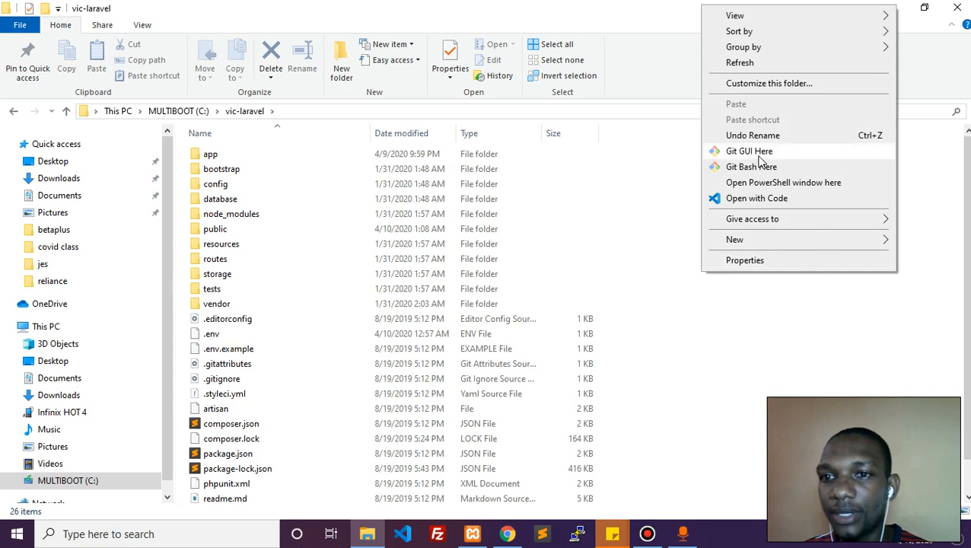
mouse_move(772, 171)
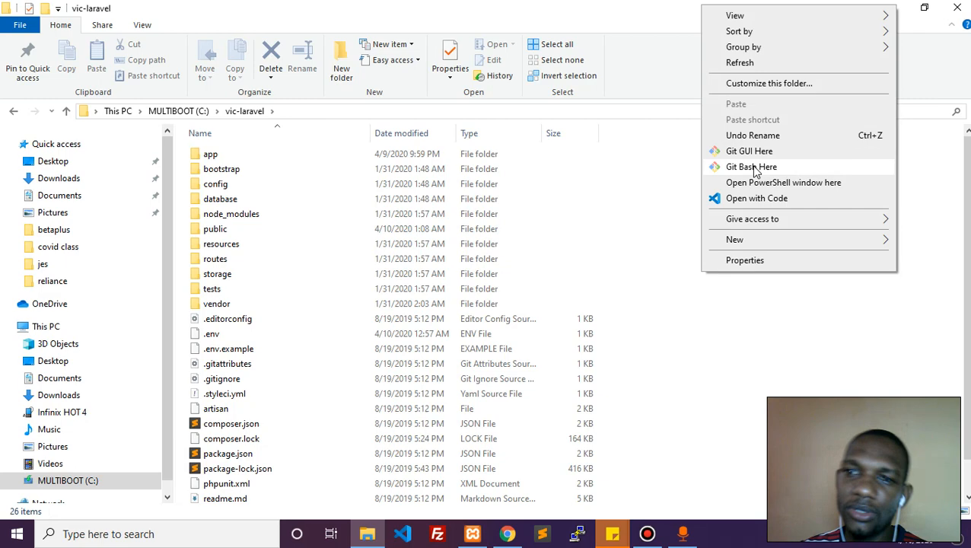
click(752, 166)
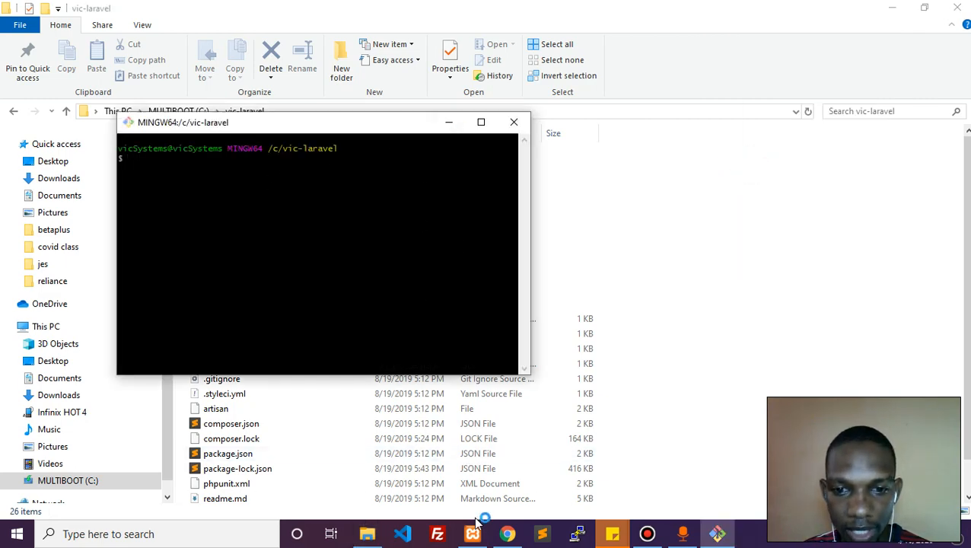
click(472, 533)
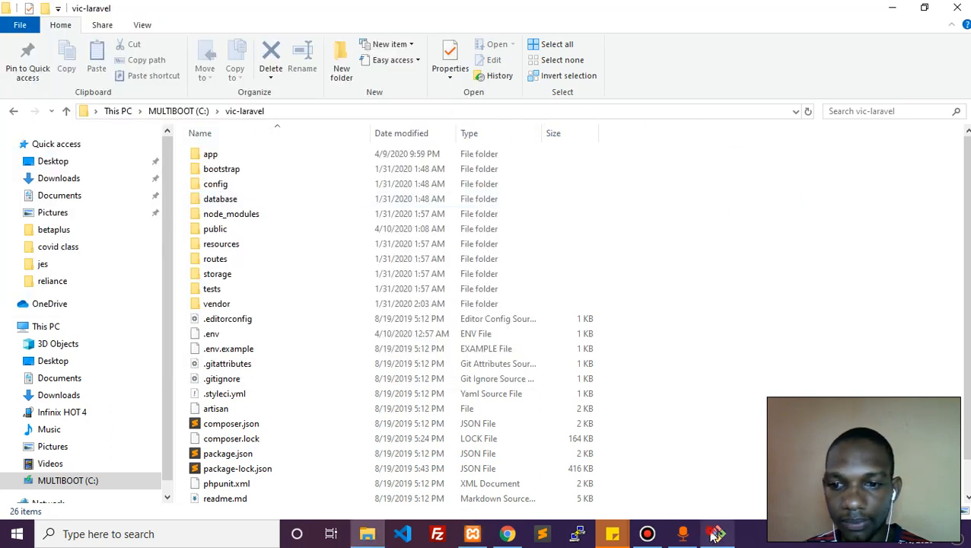
click(717, 534)
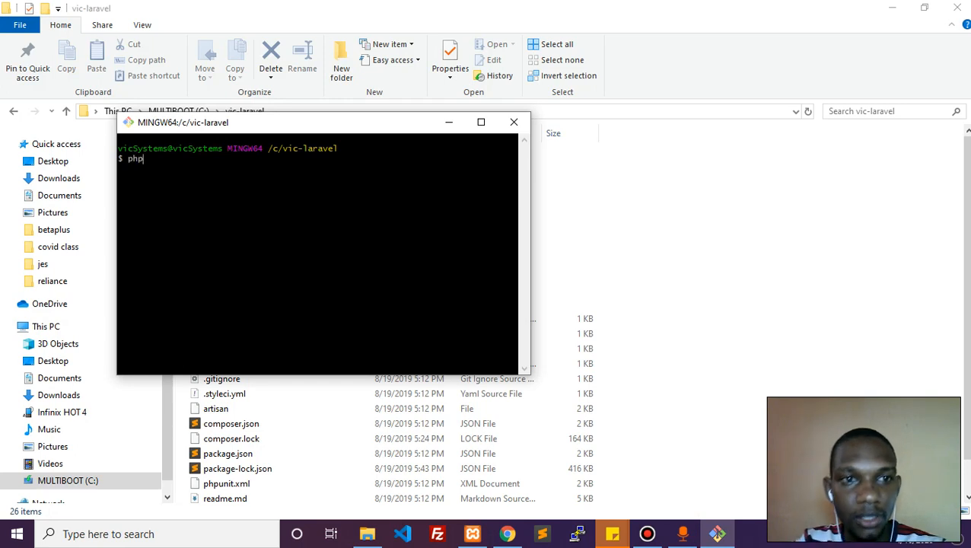
text(artisan)
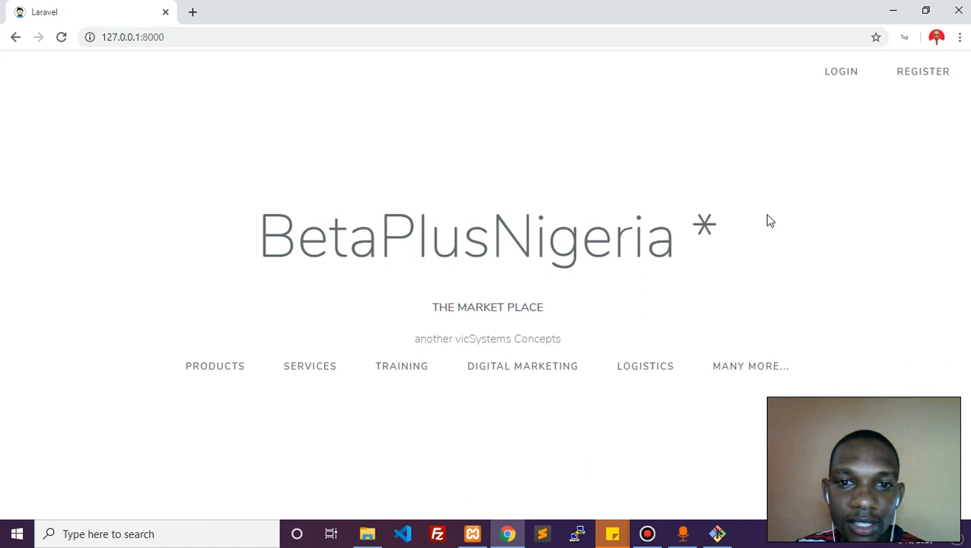
mouse_move(809, 213)
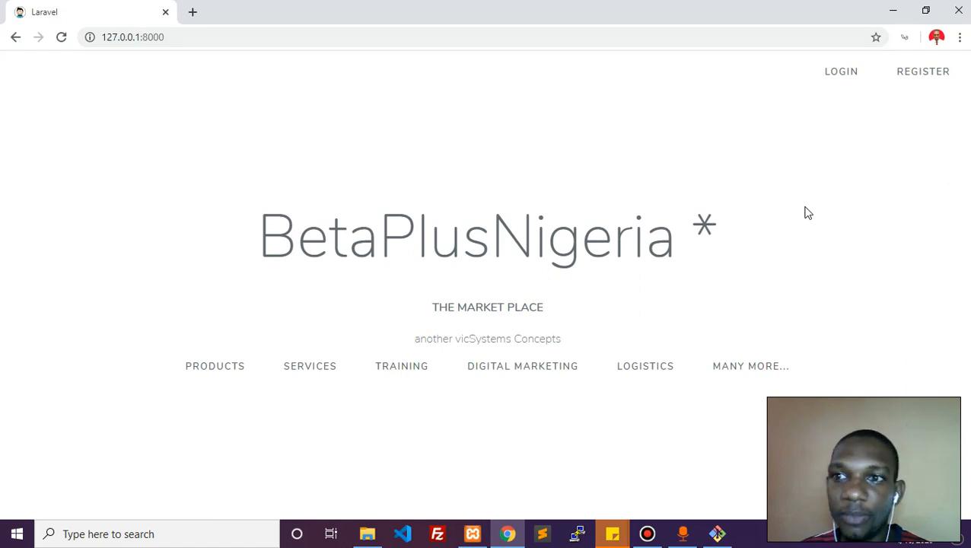
mouse_move(927, 86)
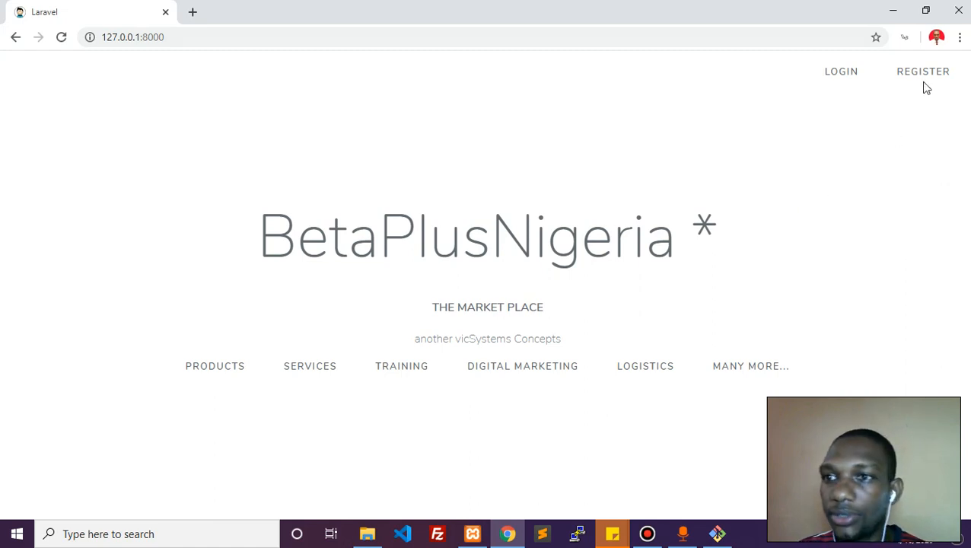
Register 'covid customer2' with a gmail address and password under the Customer role.
click(924, 70)
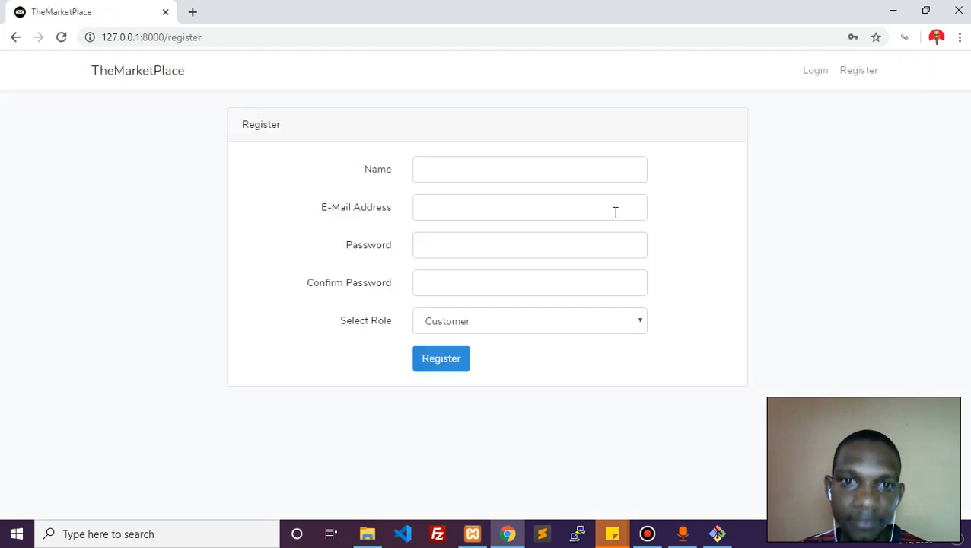
click(530, 169)
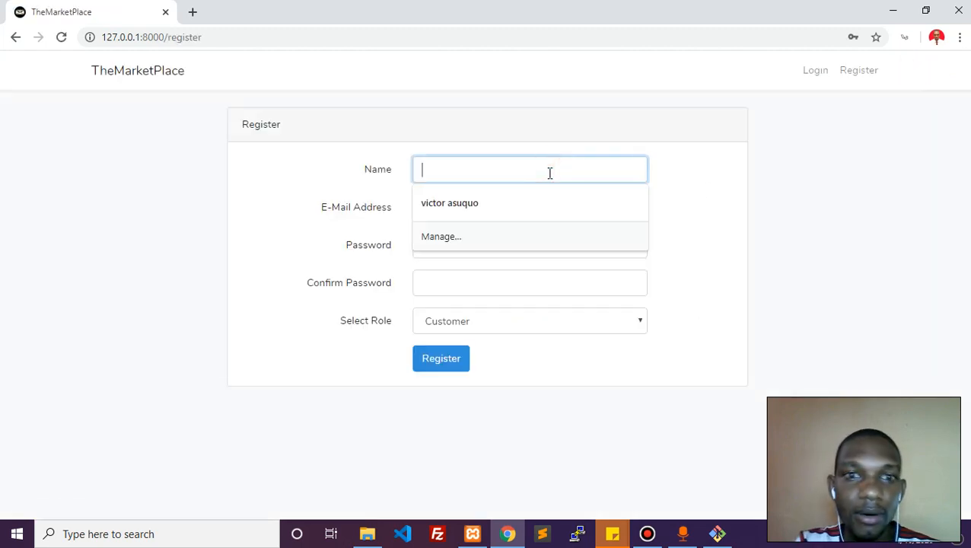
text(covid customer2)
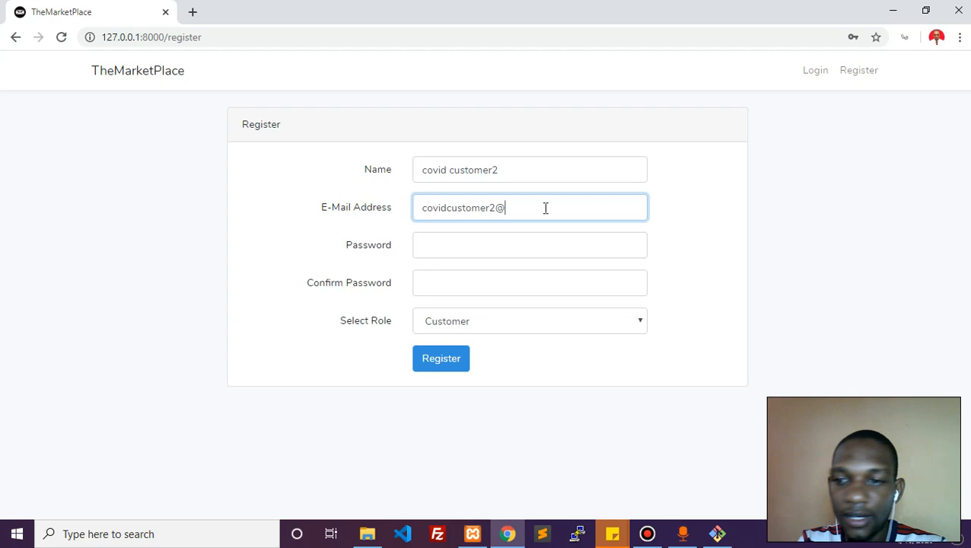
text(gmail.com)
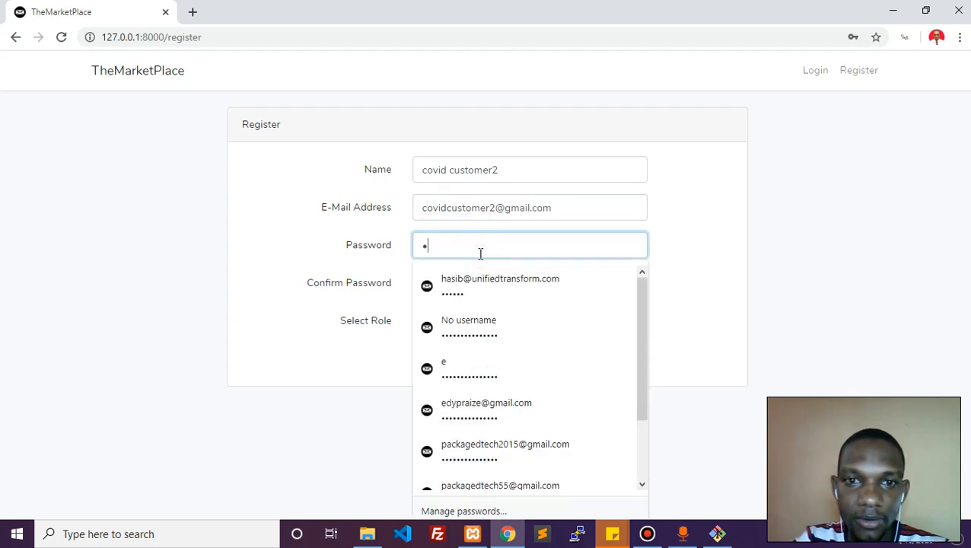
text(assword)
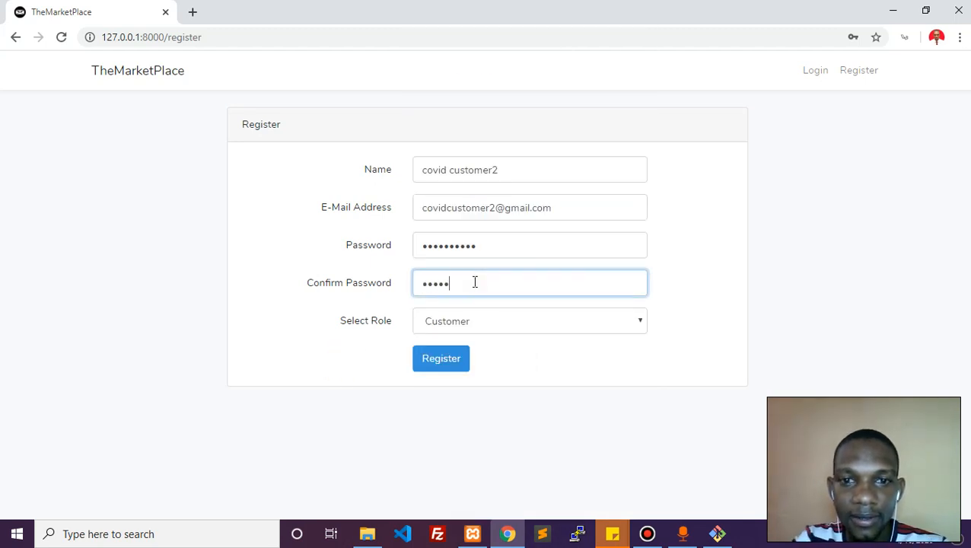
click(529, 320)
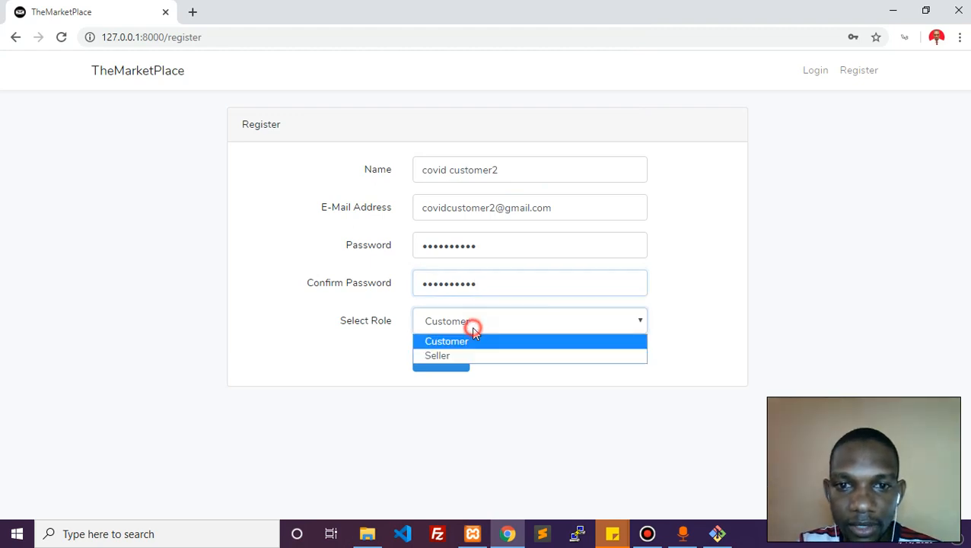
click(447, 341)
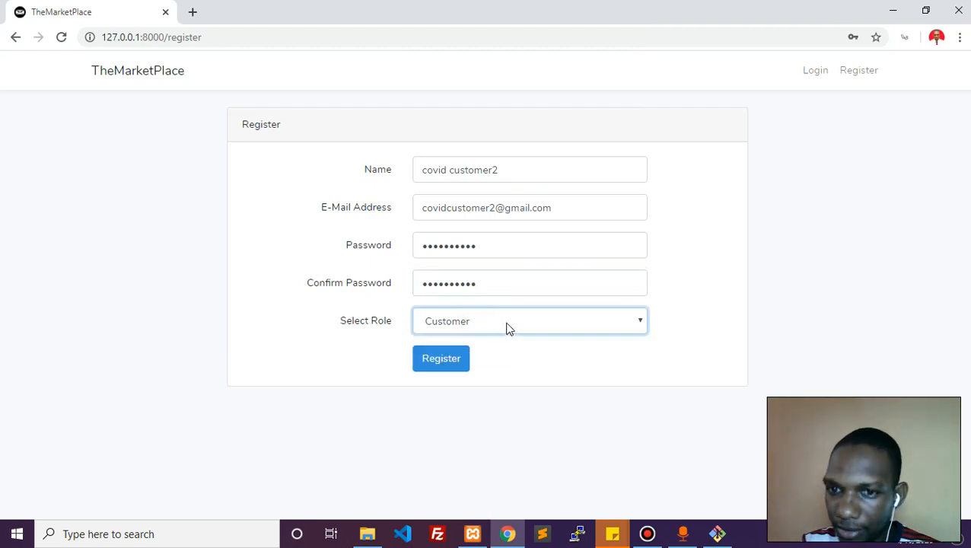
click(442, 359)
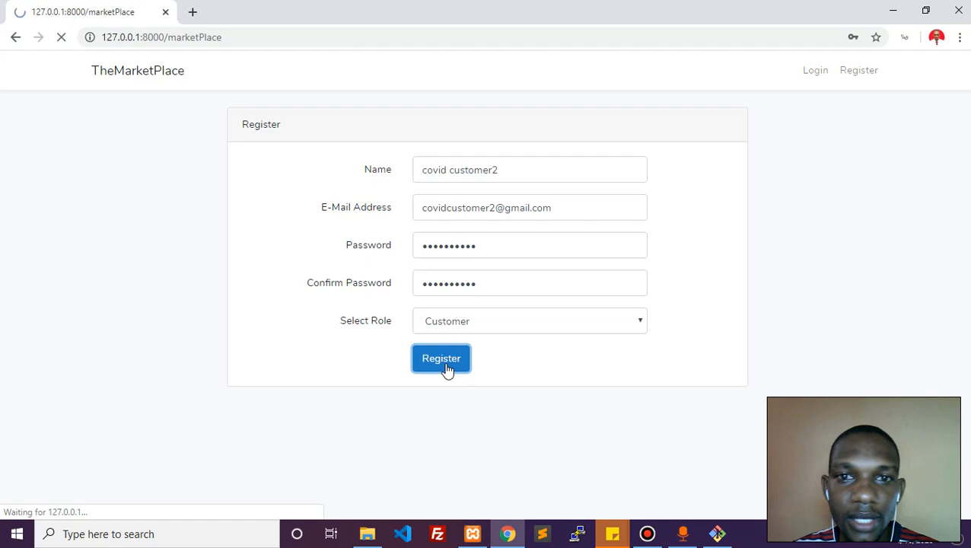
Decline saving the password and log covid customer2 out to the homepage.
click(441, 359)
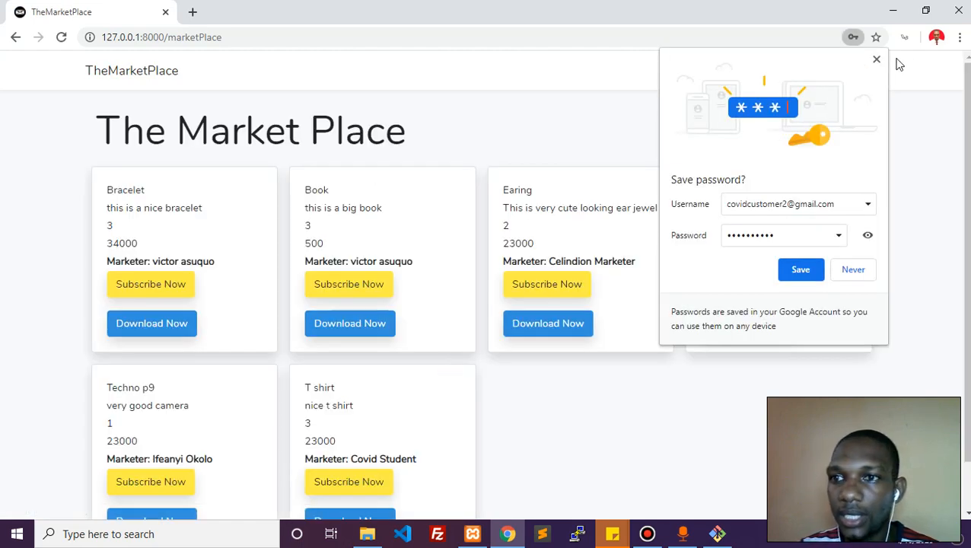
click(826, 70)
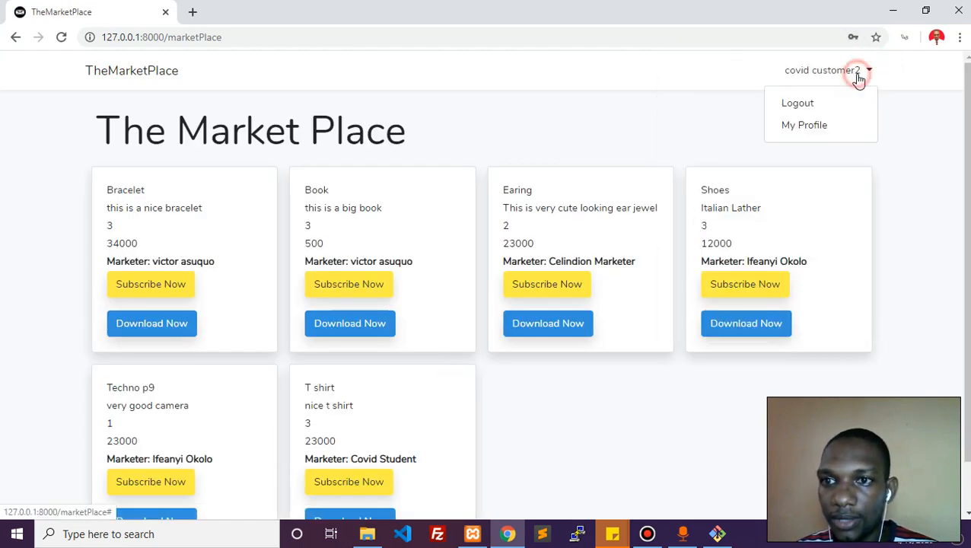
mouse_move(797, 103)
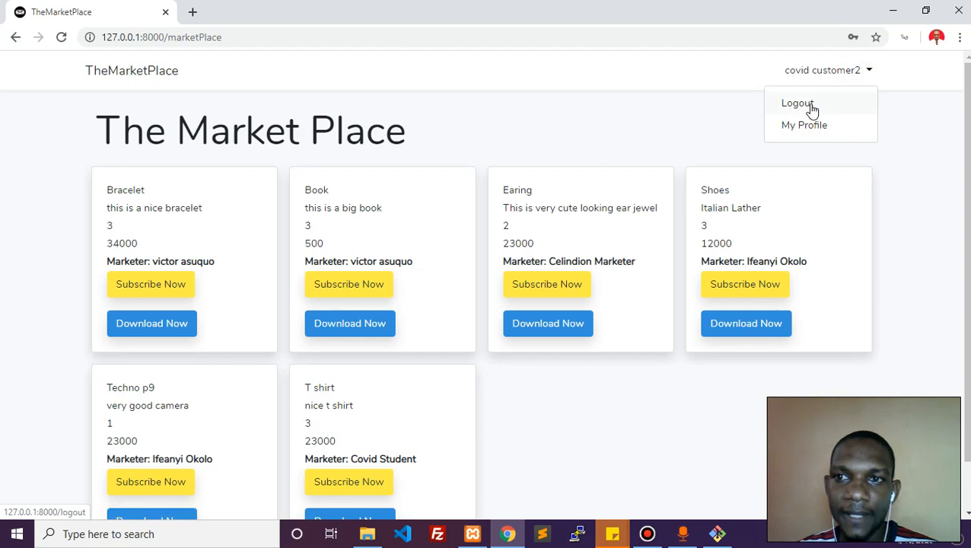
scroll(down, 3)
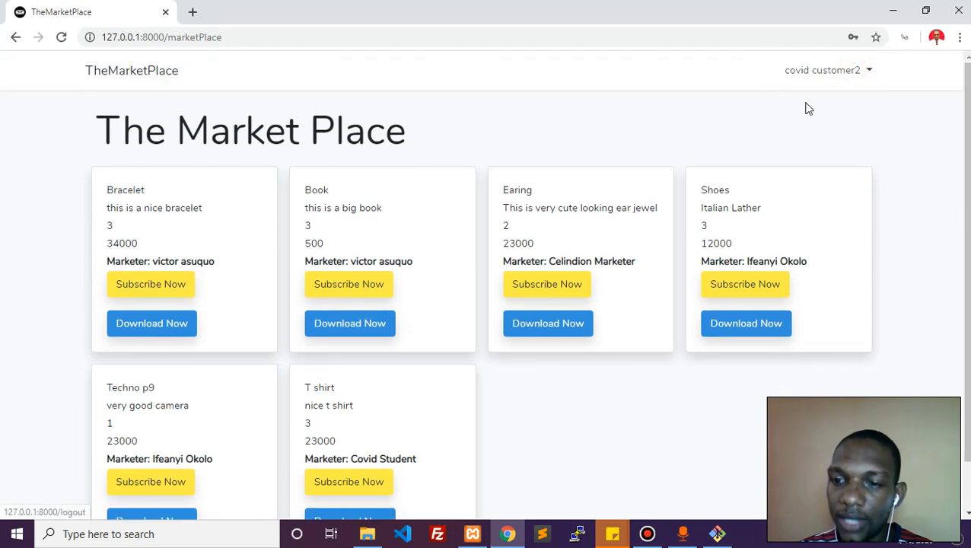
mouse_move(919, 59)
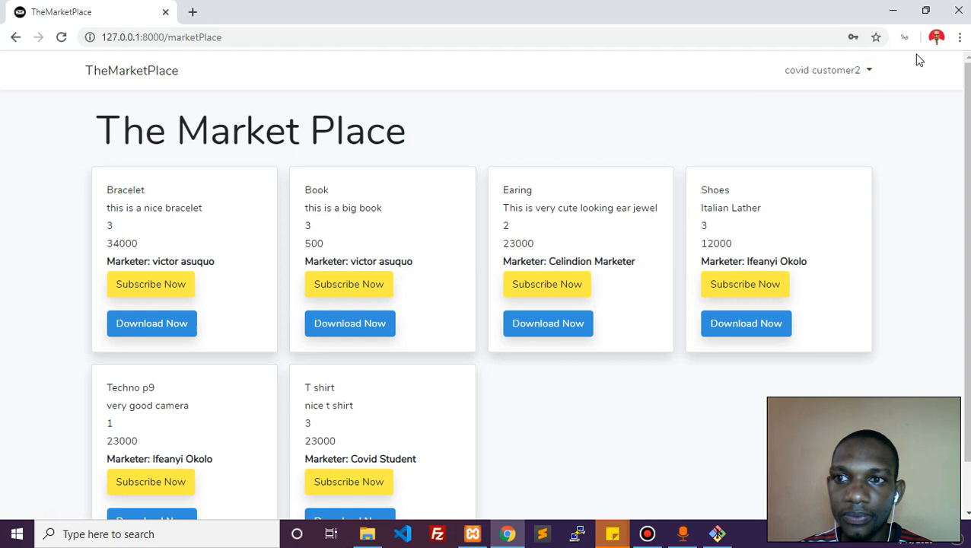
click(827, 70)
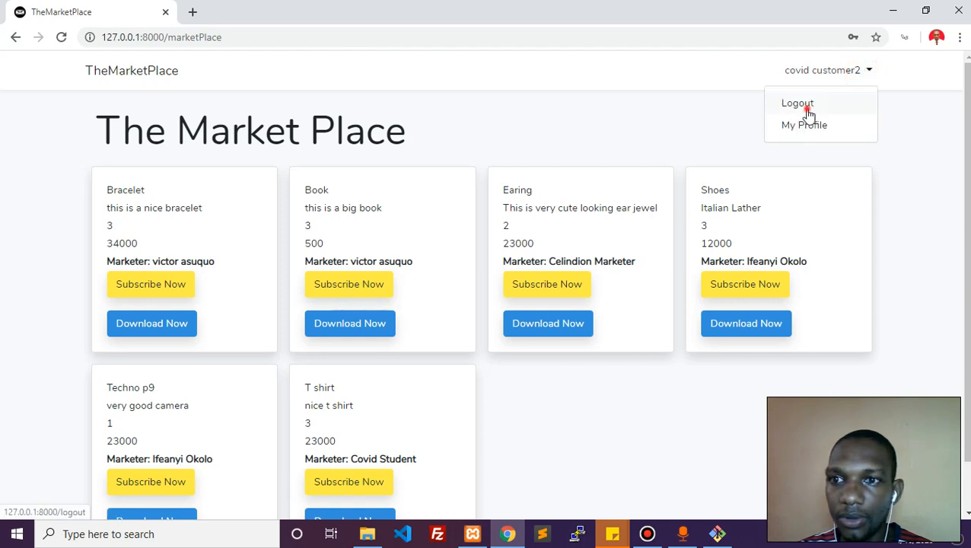
click(798, 103)
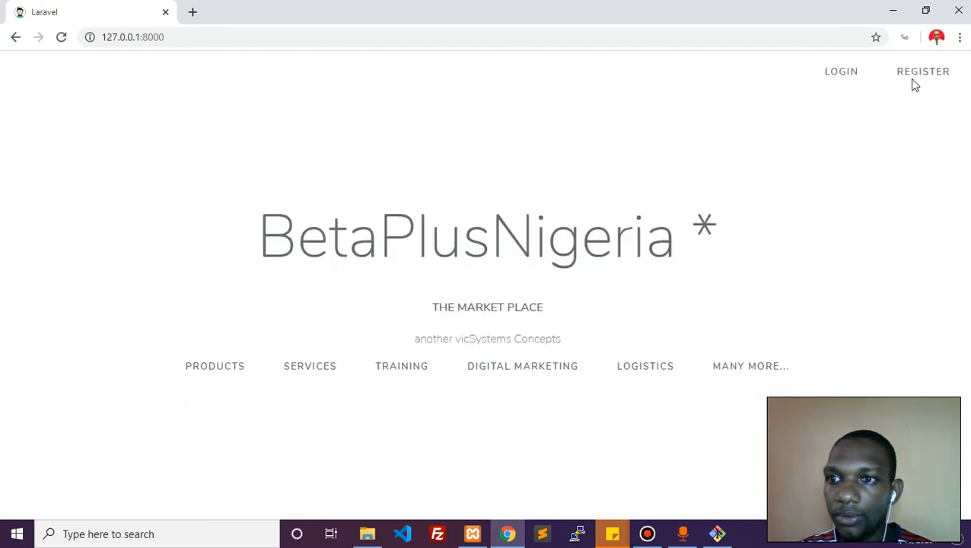
Register 'covid seller2' with a gmail address, password and the Seller role.
click(924, 71)
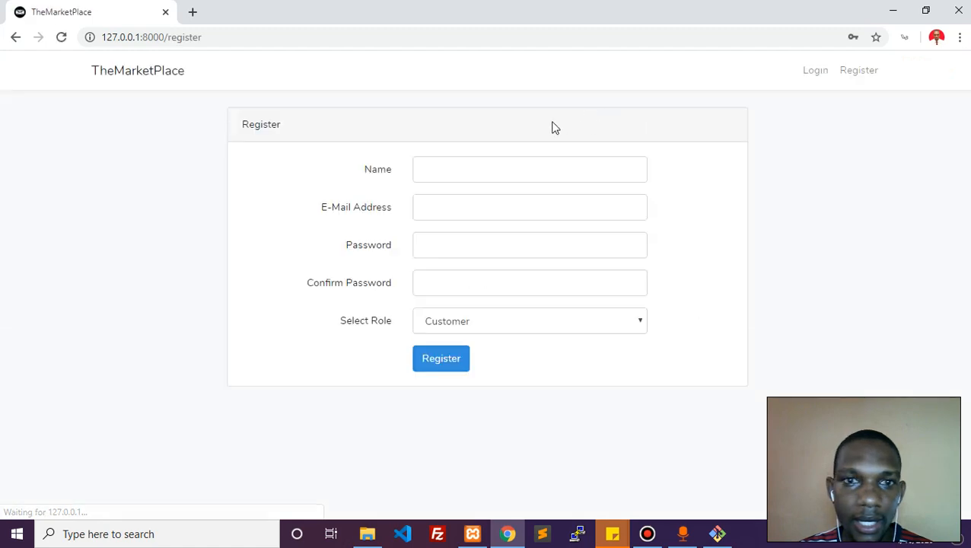
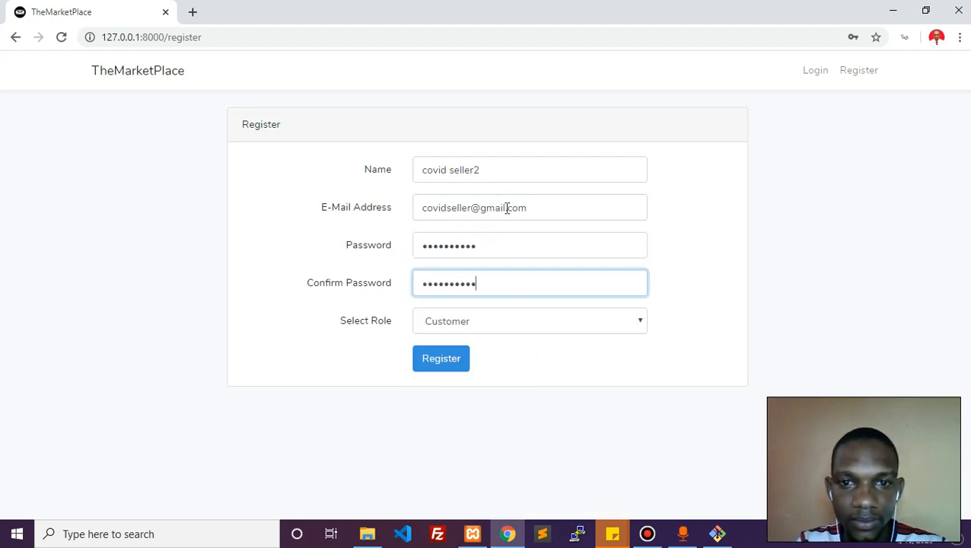
click(529, 320)
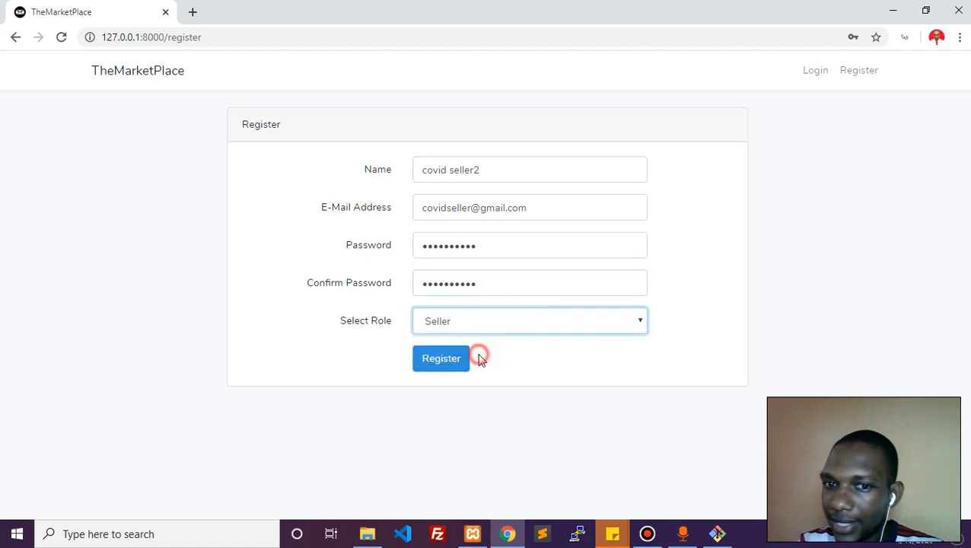
click(441, 359)
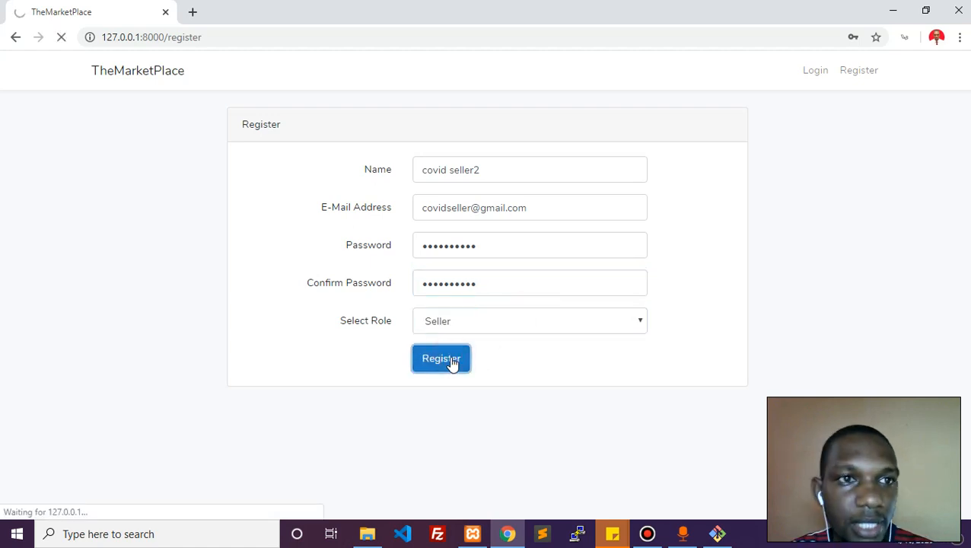
Decline saving the password and go to covid seller2's My Profile dashboard.
click(441, 358)
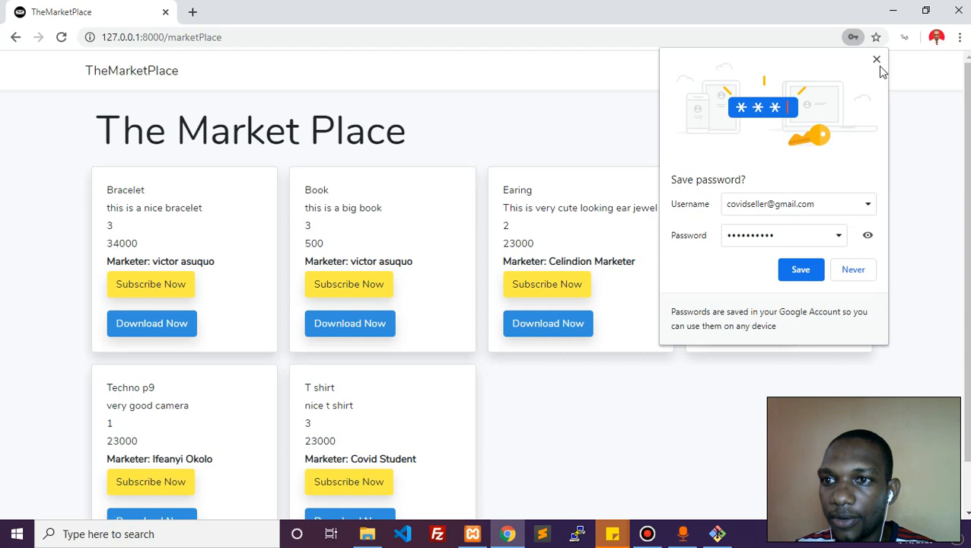
click(877, 60)
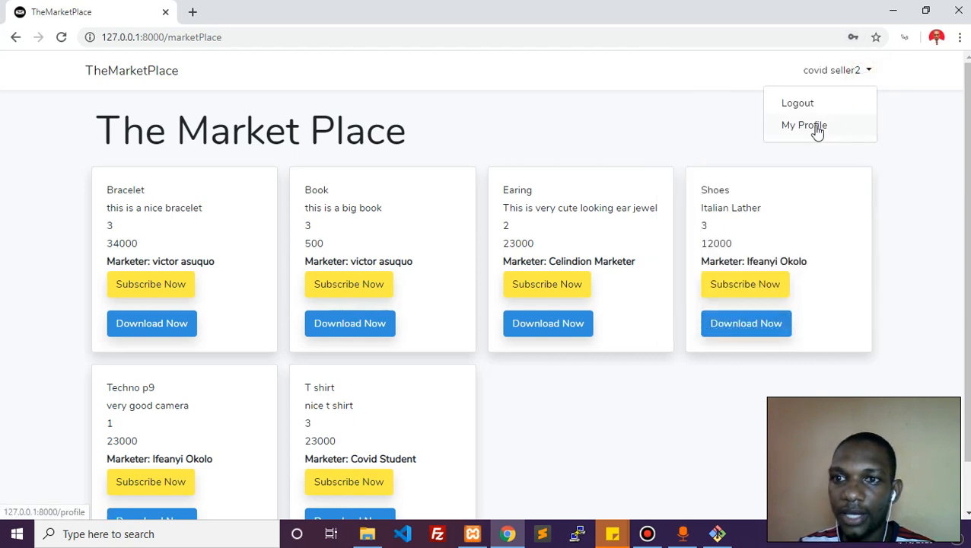
click(805, 125)
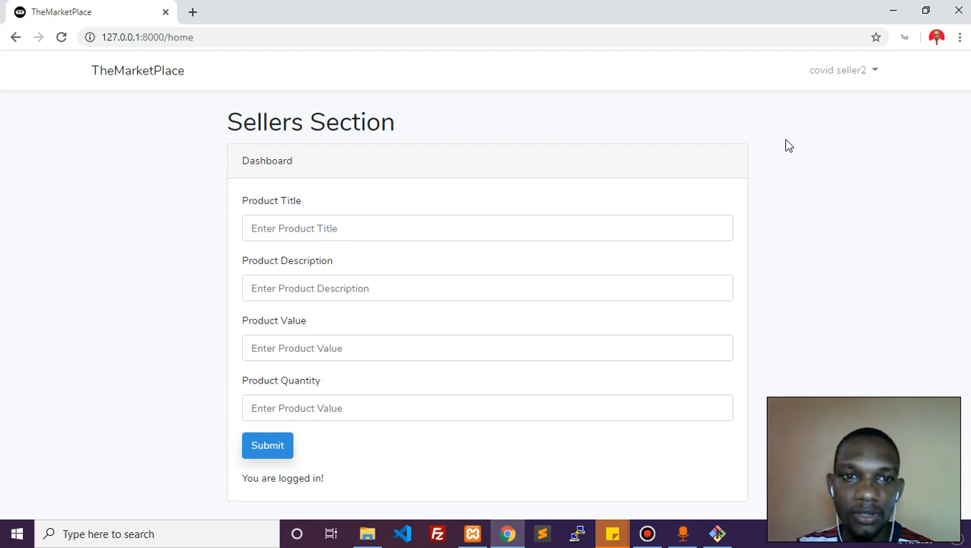
Submit product 'Vaccine', described as the cure to our pandemic, value 23000, quantity 3.
text(V)
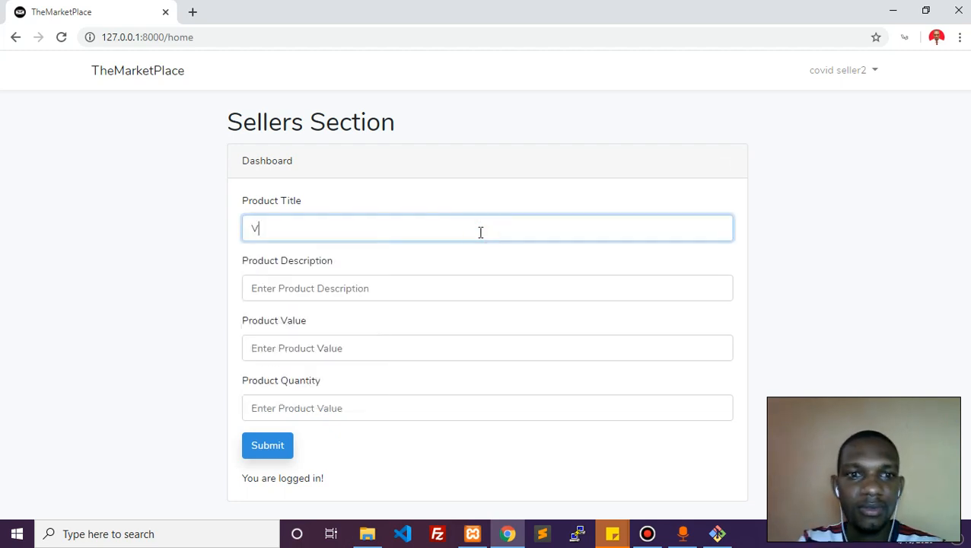
text(accine)
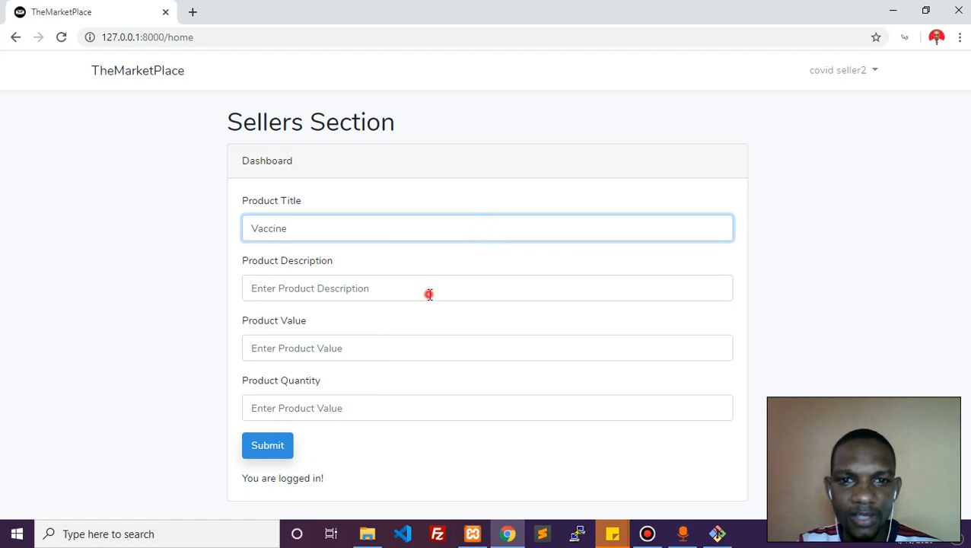
text(this isi the cure)
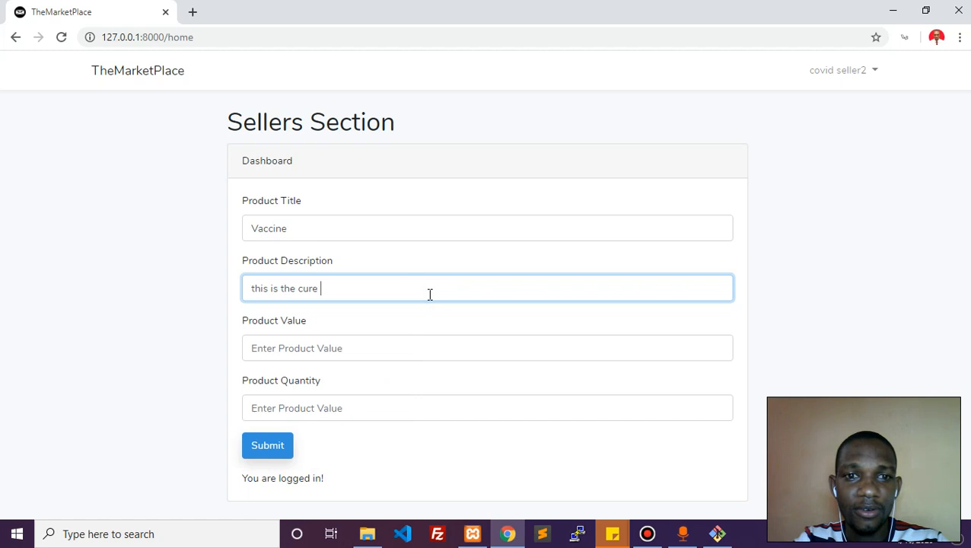
text(to our pe)
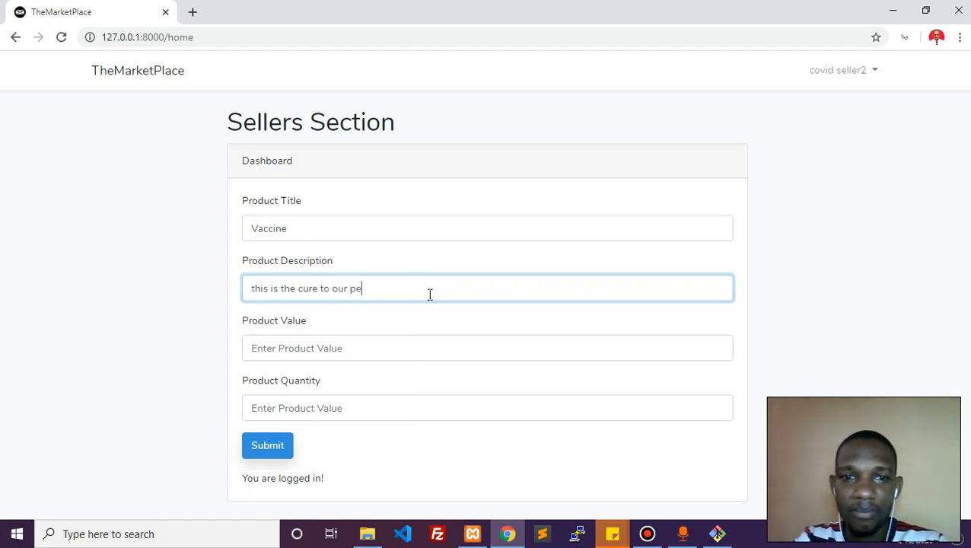
text(nde)
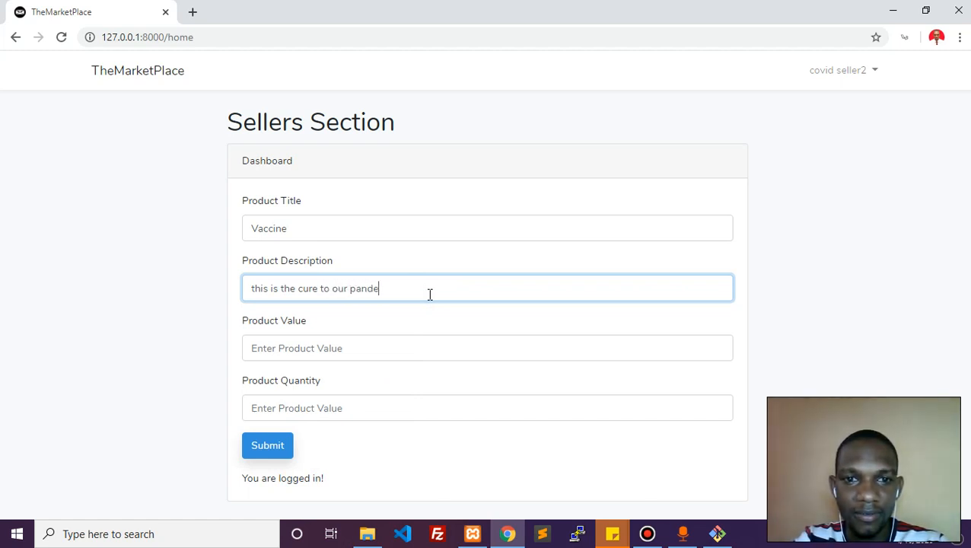
click(488, 348)
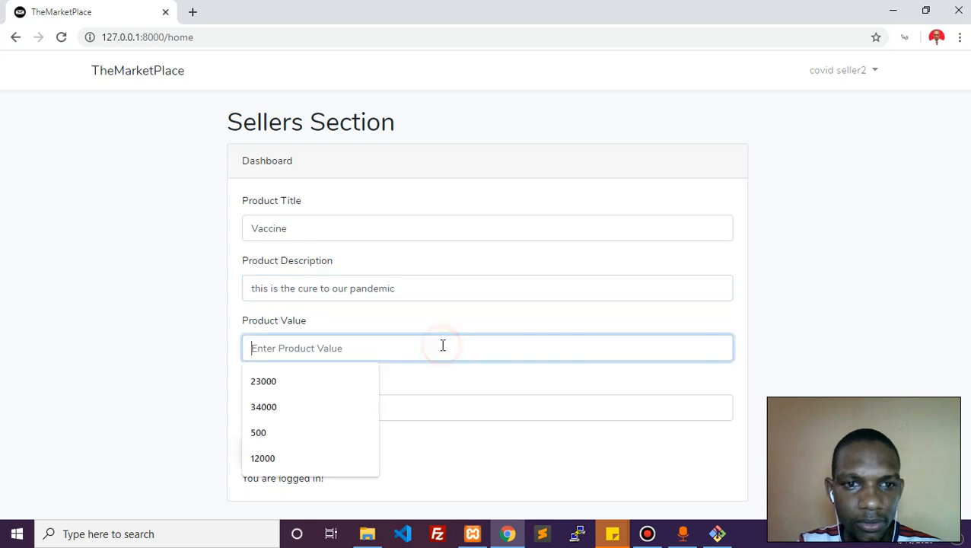
click(263, 382)
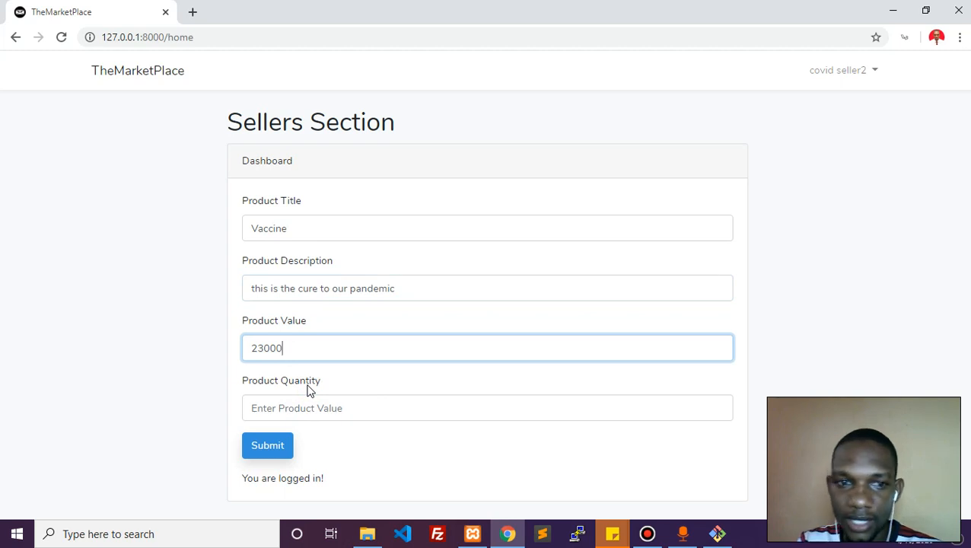
click(366, 408)
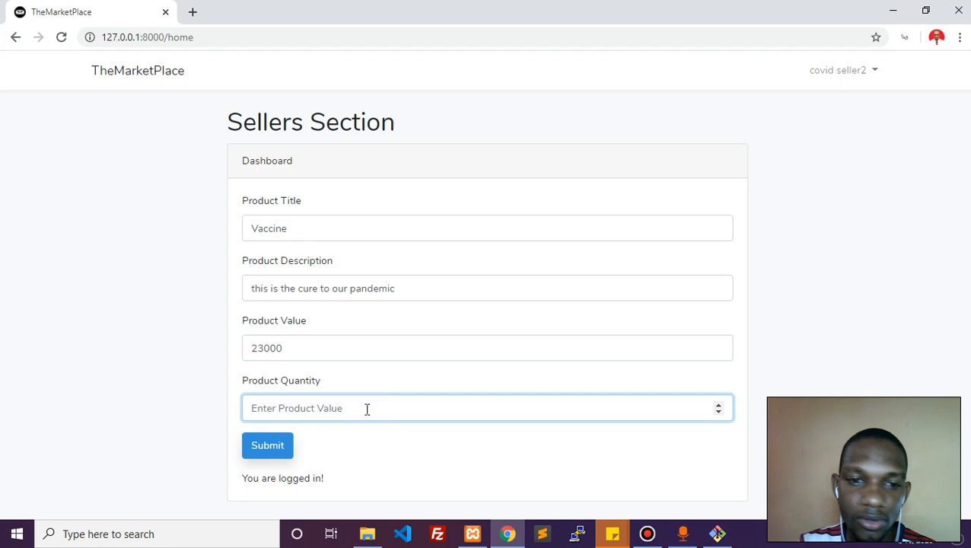
text(3)
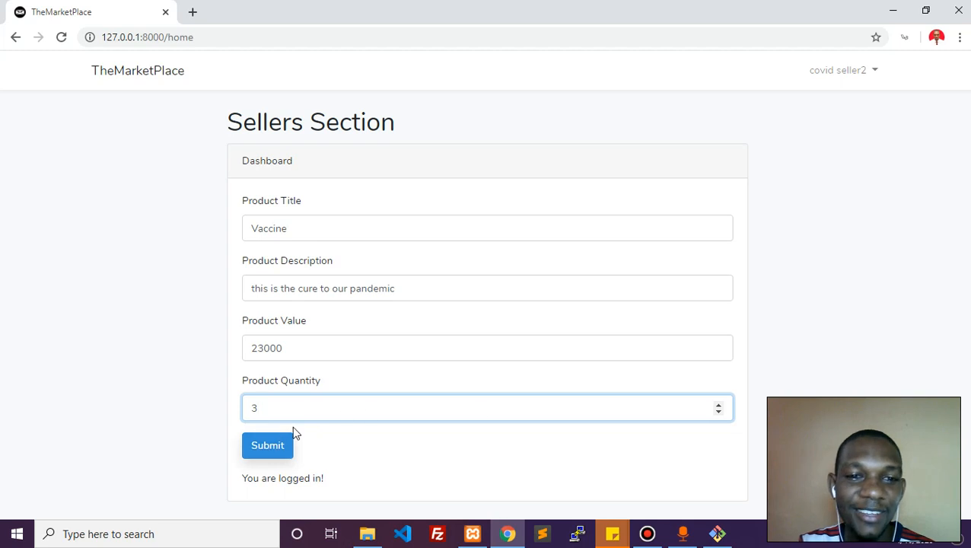
click(267, 445)
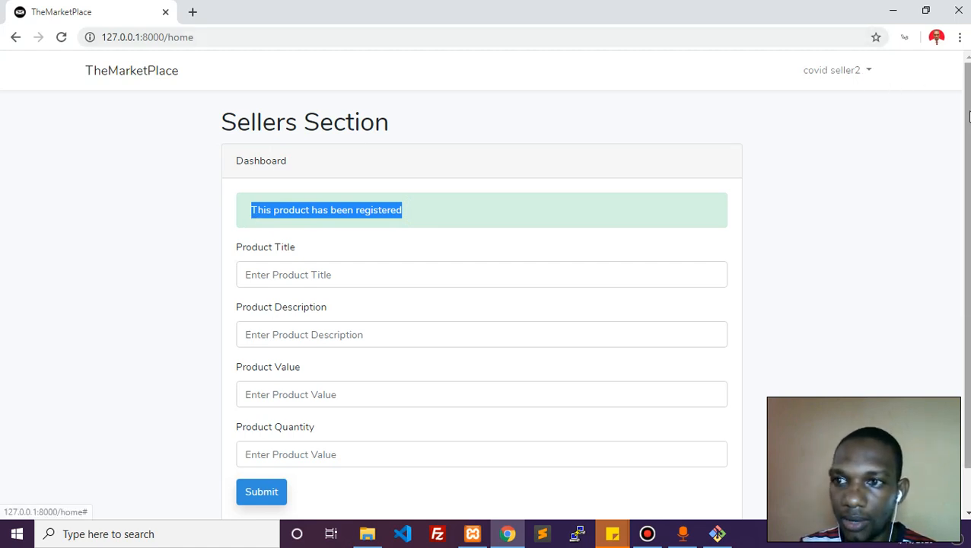
Log out the seller and attempt logging in with the customer's e-mail and password.
click(835, 70)
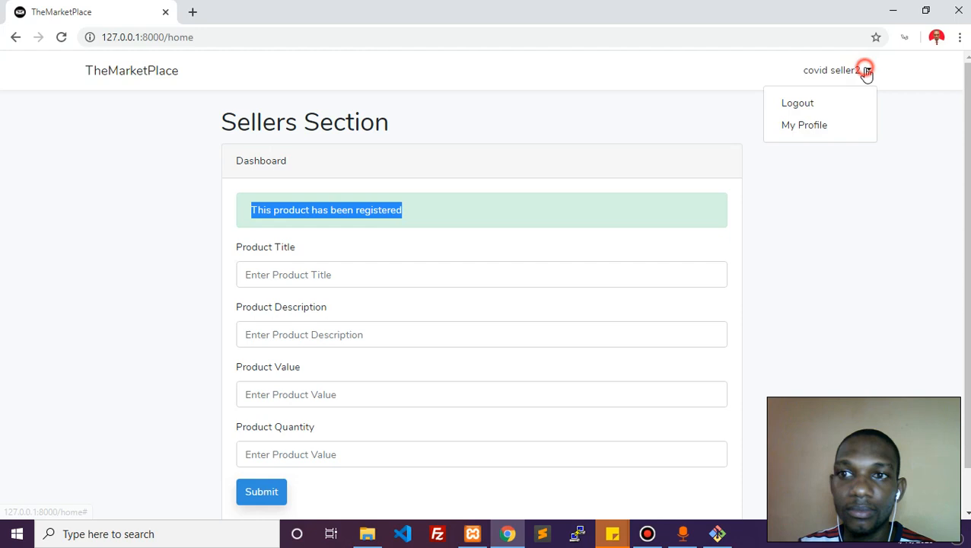
click(797, 103)
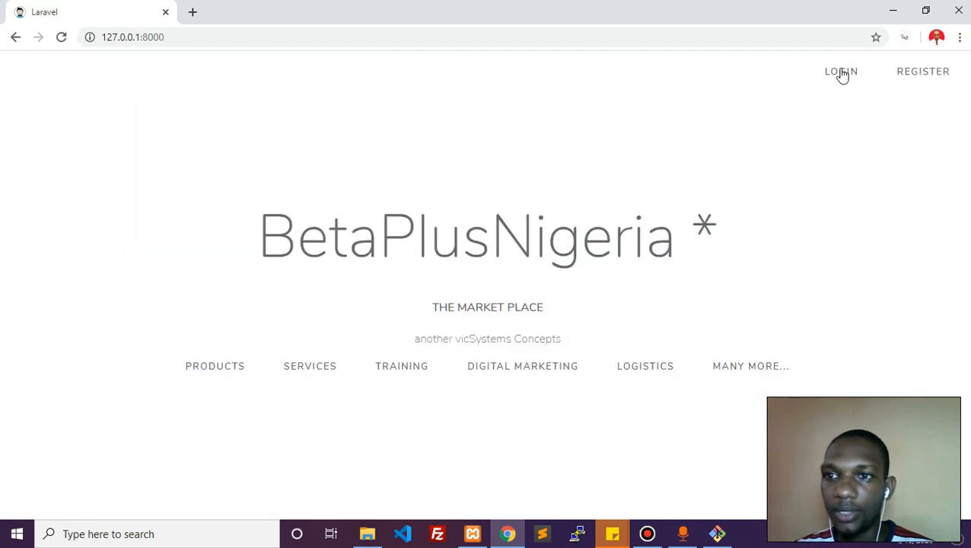
click(841, 70)
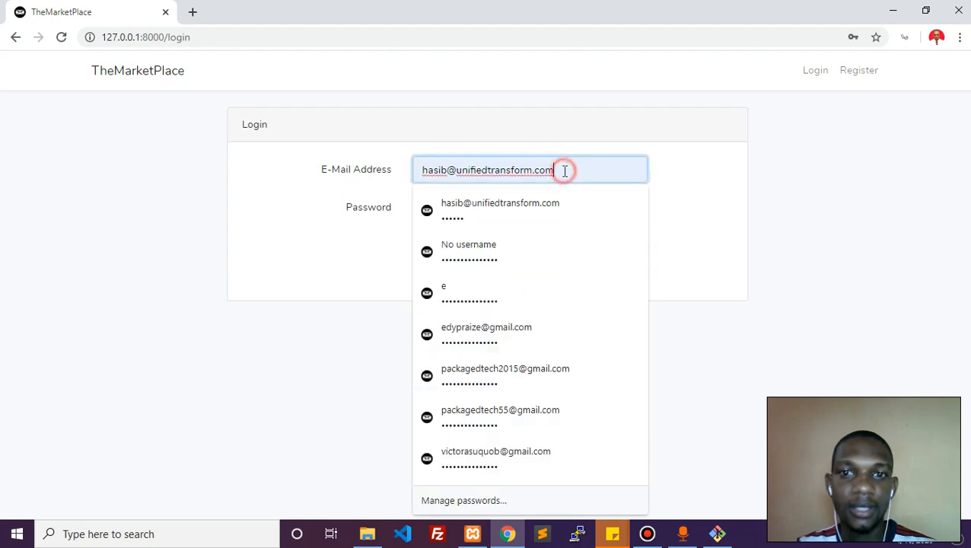
text(covidcustomer1)
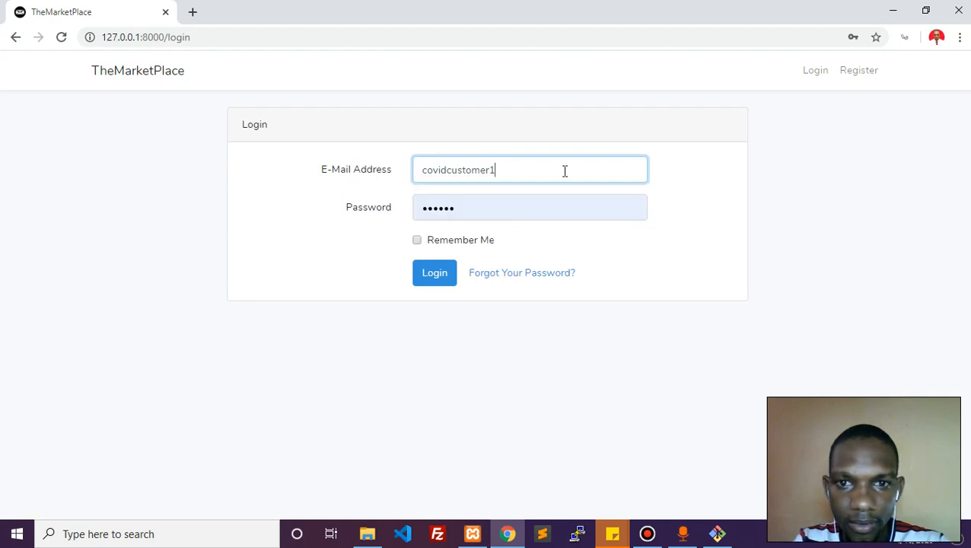
key(Backspace)
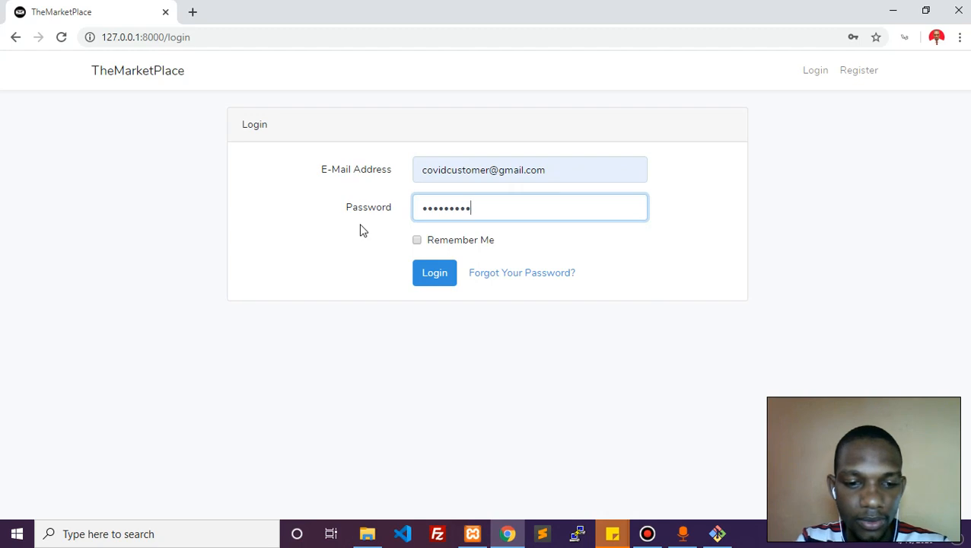
click(435, 273)
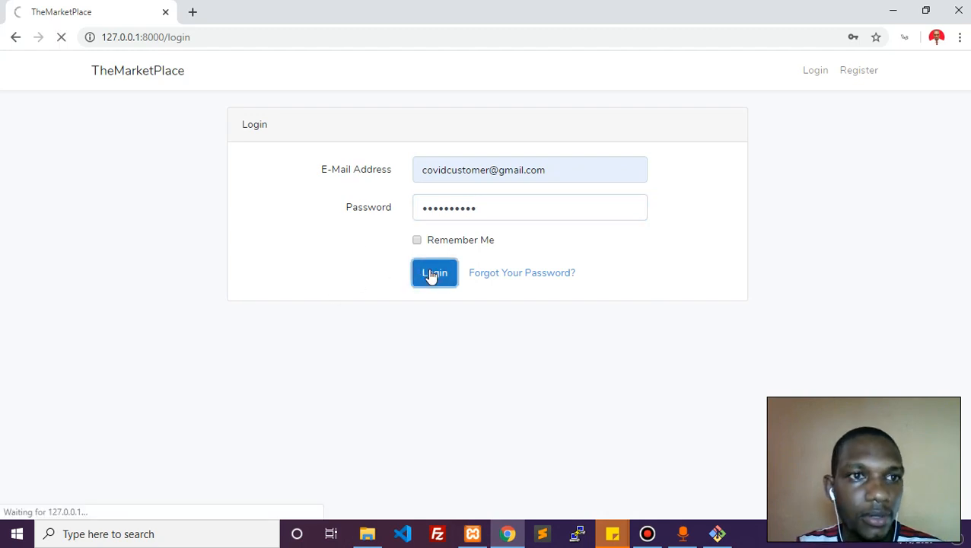
Re-enter the password after the rejection and log in as covid customer2.
click(434, 272)
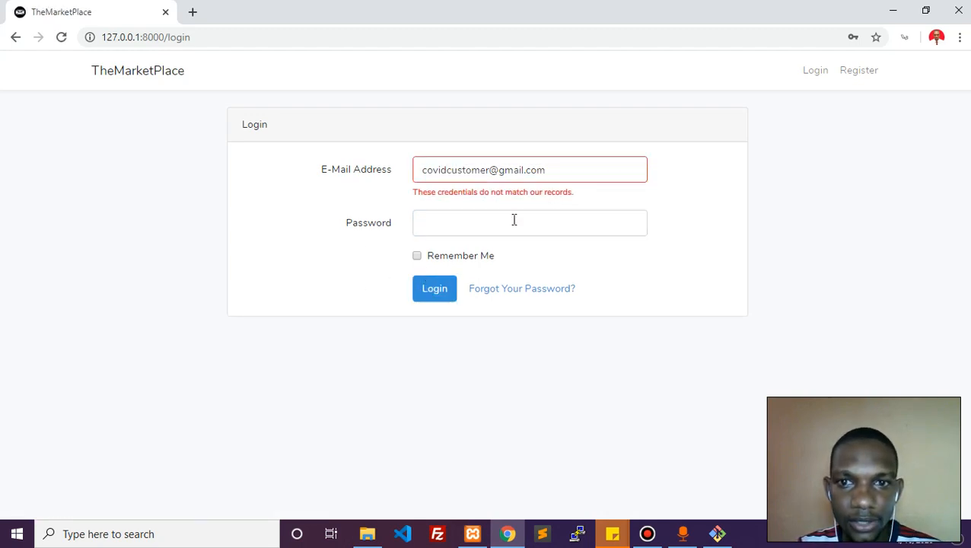
click(529, 223)
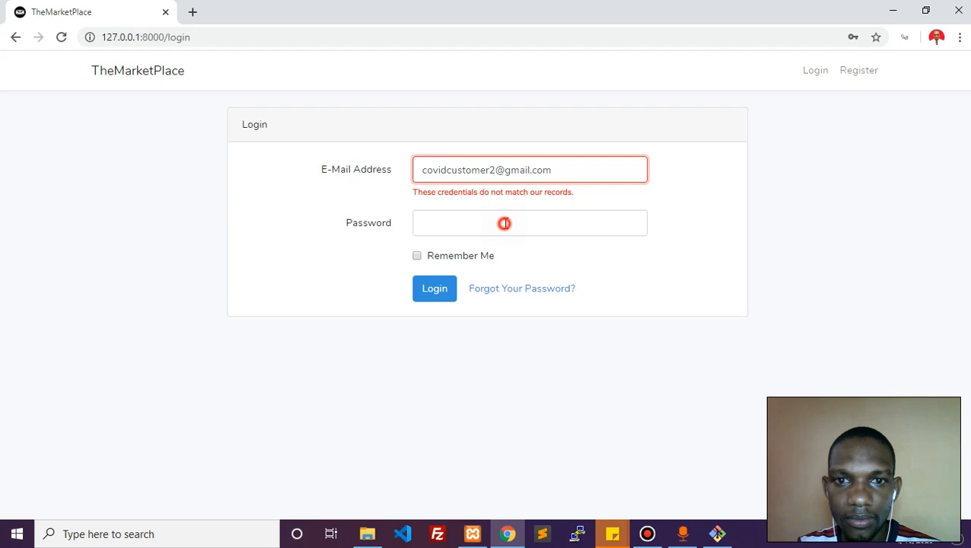
text(password)
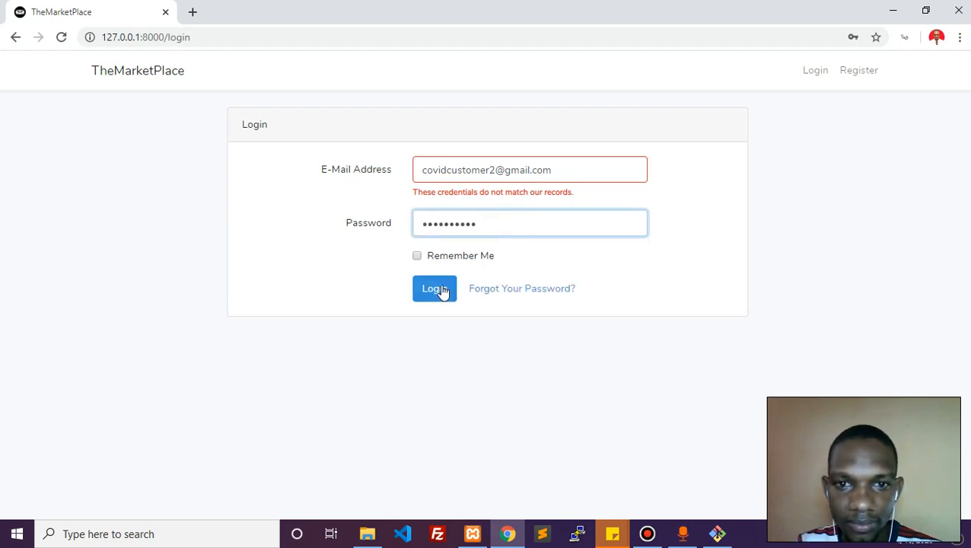
click(434, 289)
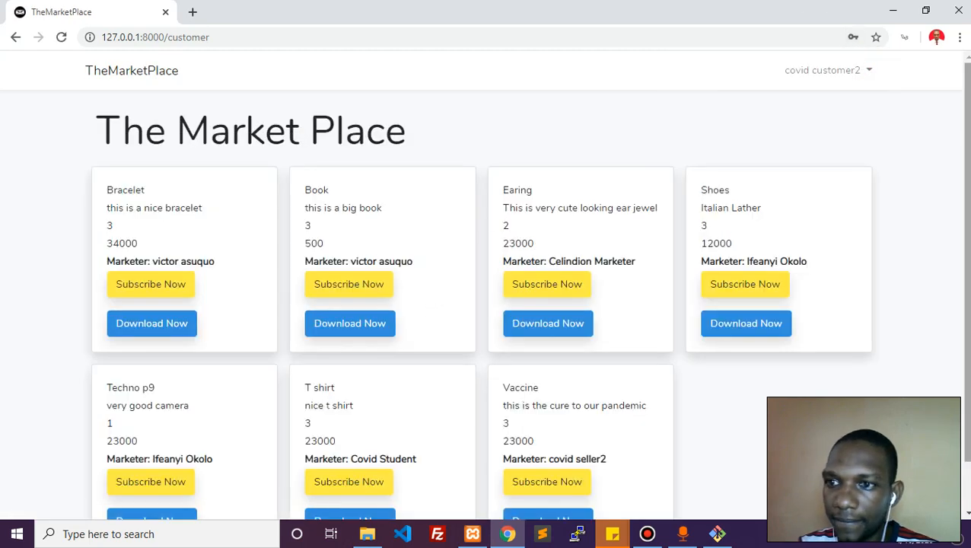
Scroll to the Vaccine listing and choose Subscribe Now on its card.
scroll(down, 3)
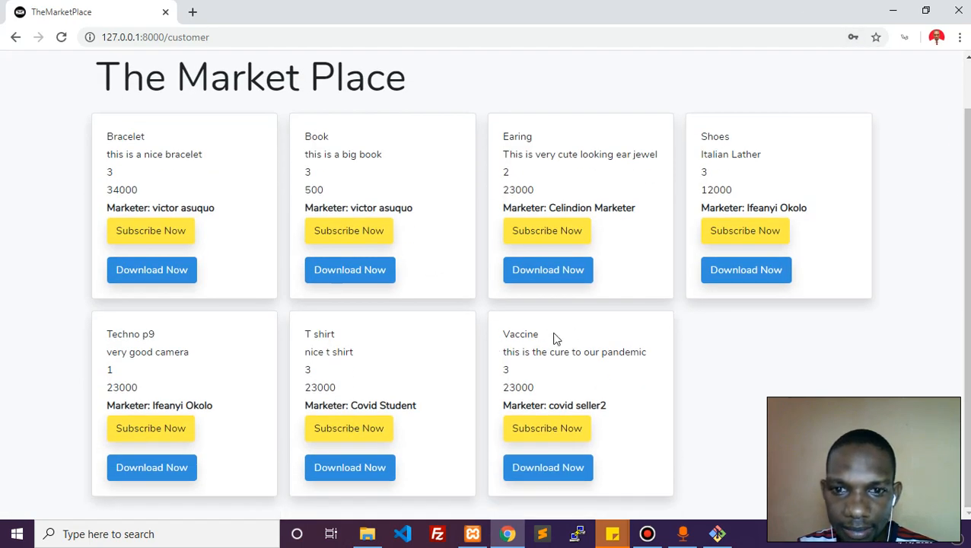
double_click(520, 334)
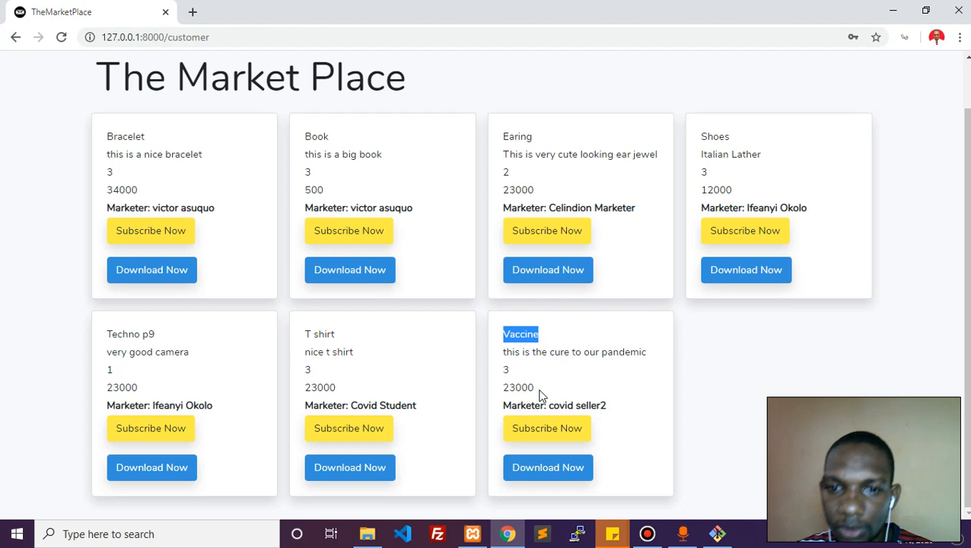
click(547, 428)
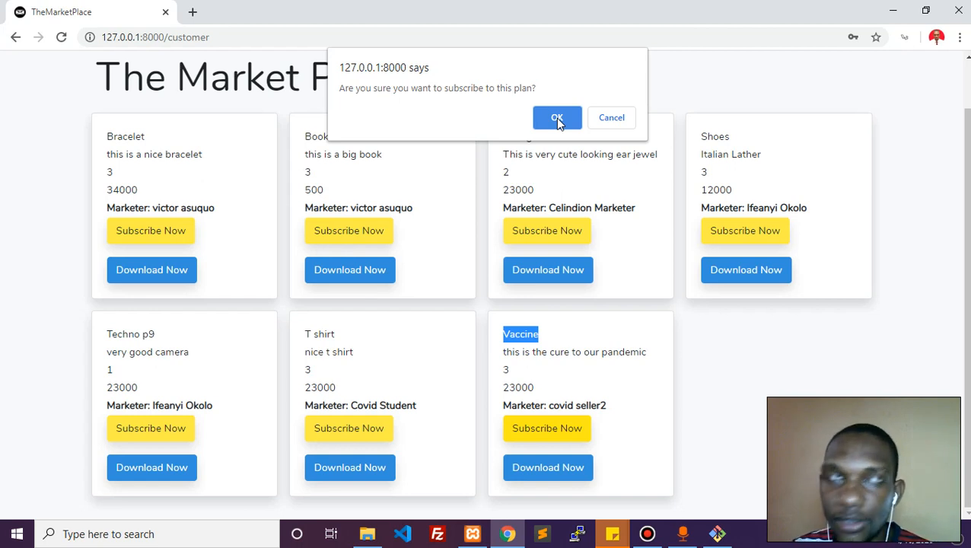
Subscribe the customer to Vaccine, Techno p9 and Shoes, confirming each dialog with OK.
click(558, 118)
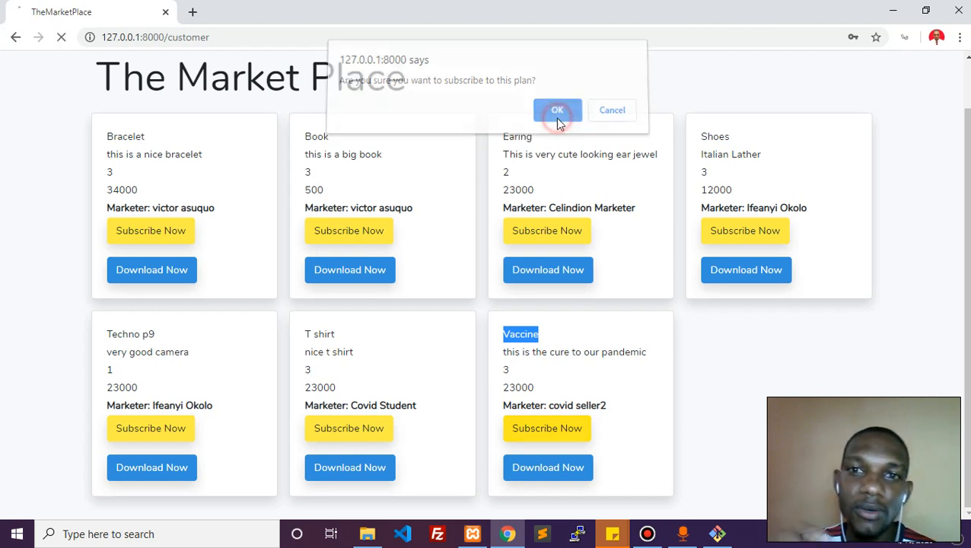
click(558, 109)
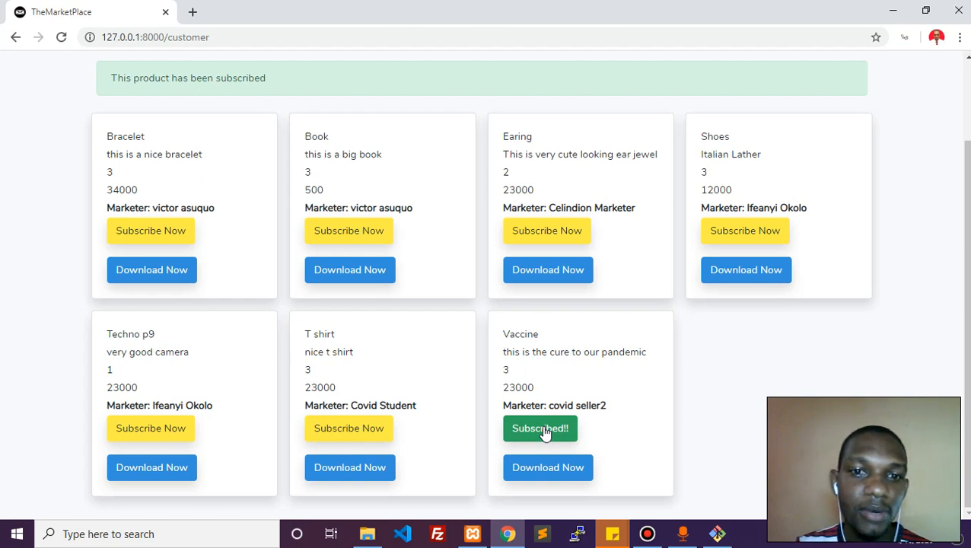
mouse_move(204, 289)
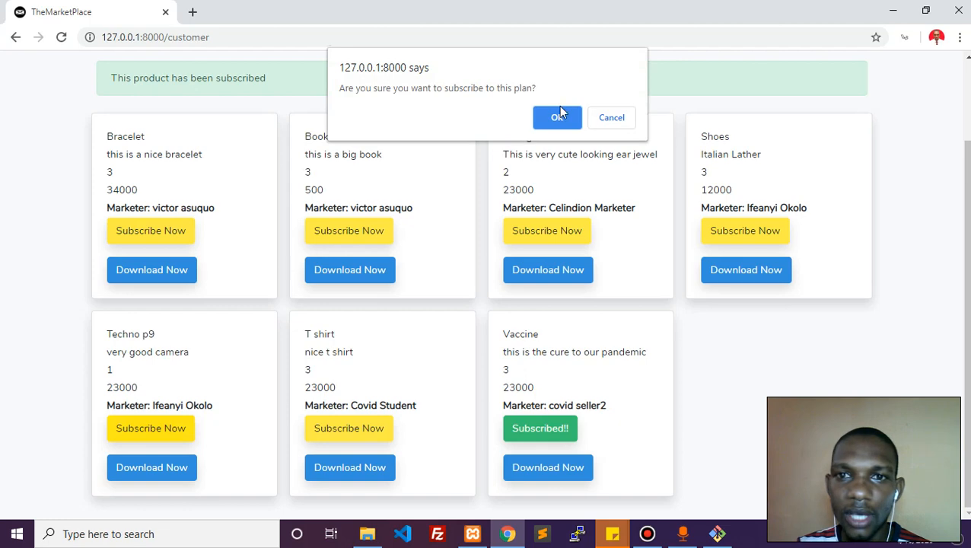
click(557, 117)
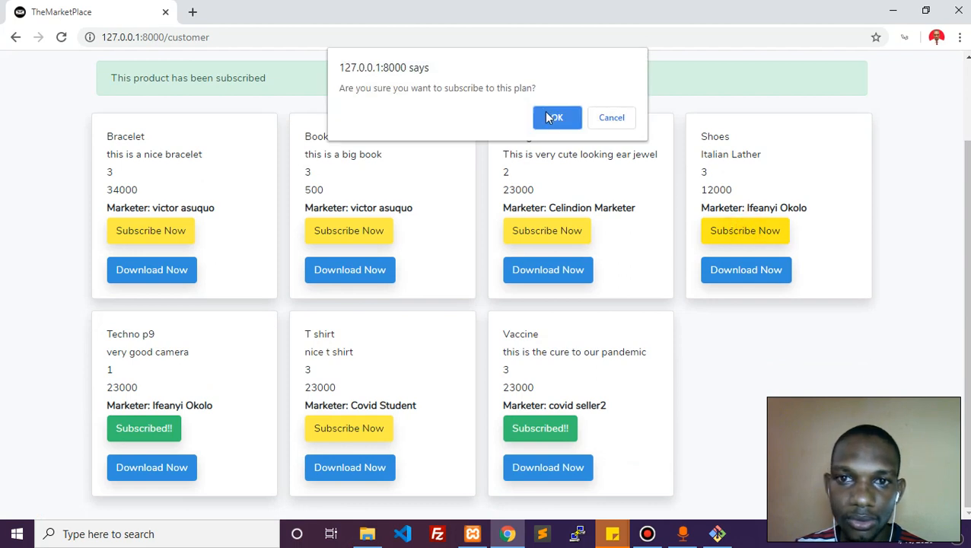
click(555, 117)
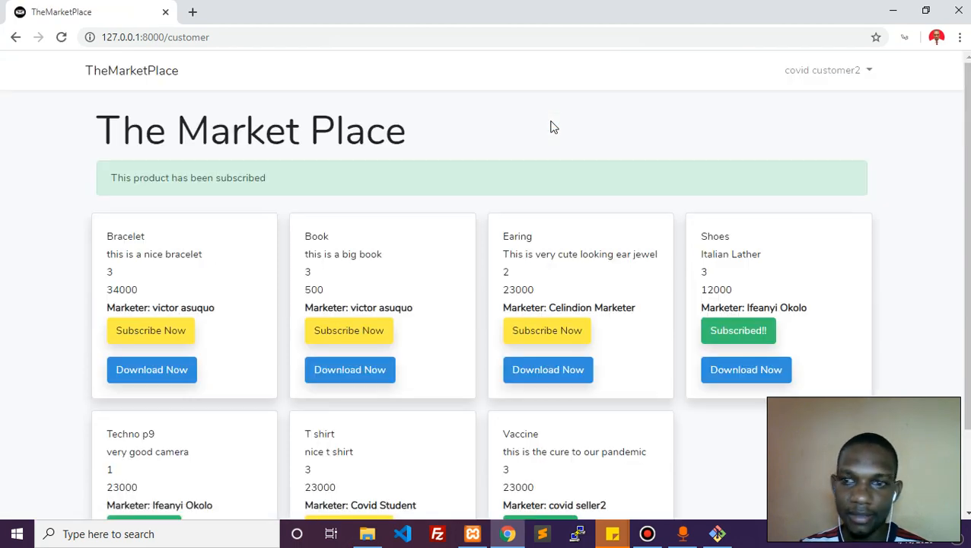
scroll(down, 3)
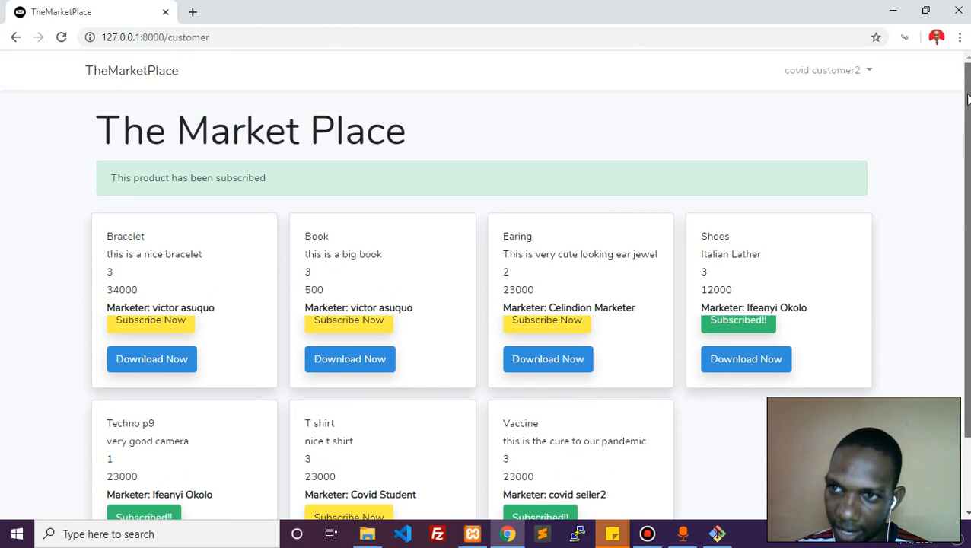
scroll(down, 3)
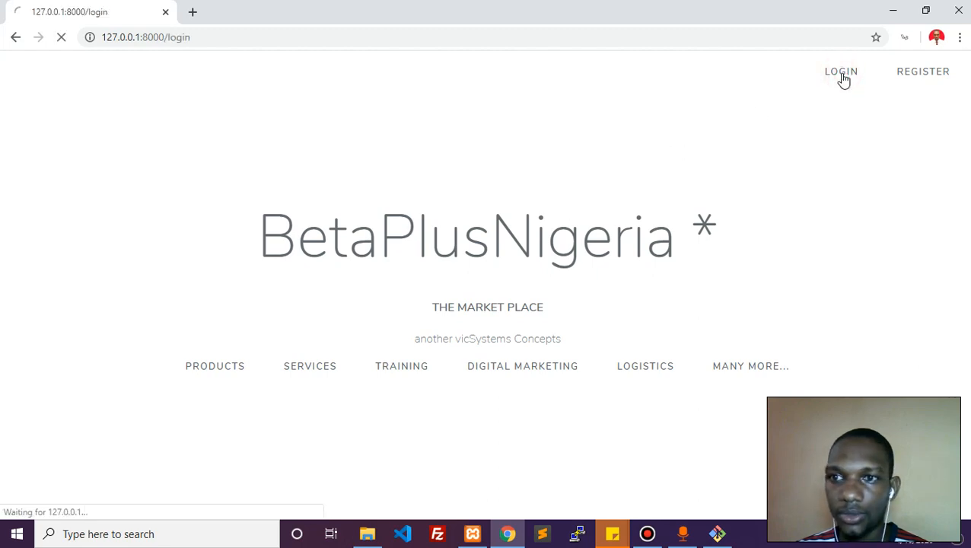
Register a Customer account named 'covid3 customer' with its e-mail and password.
click(841, 71)
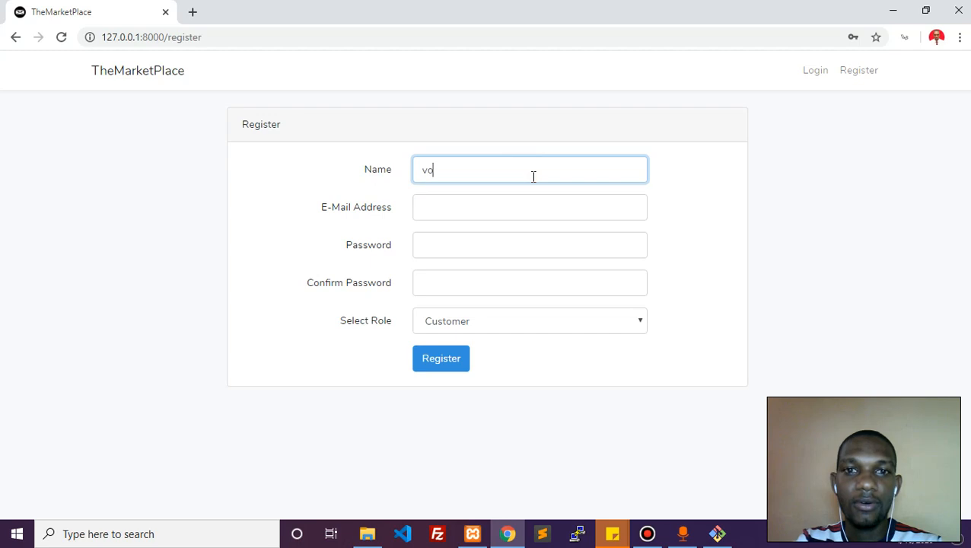
text(covid3)
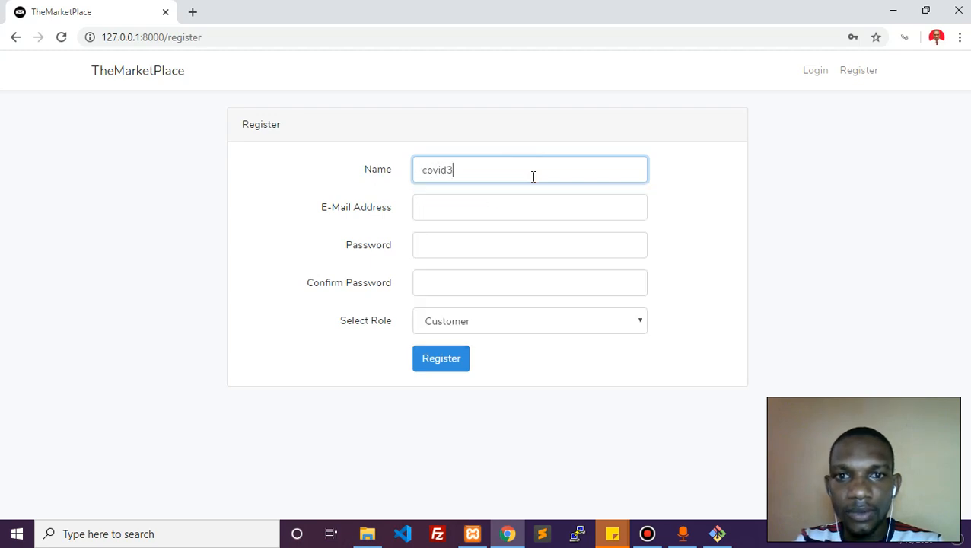
text(customer)
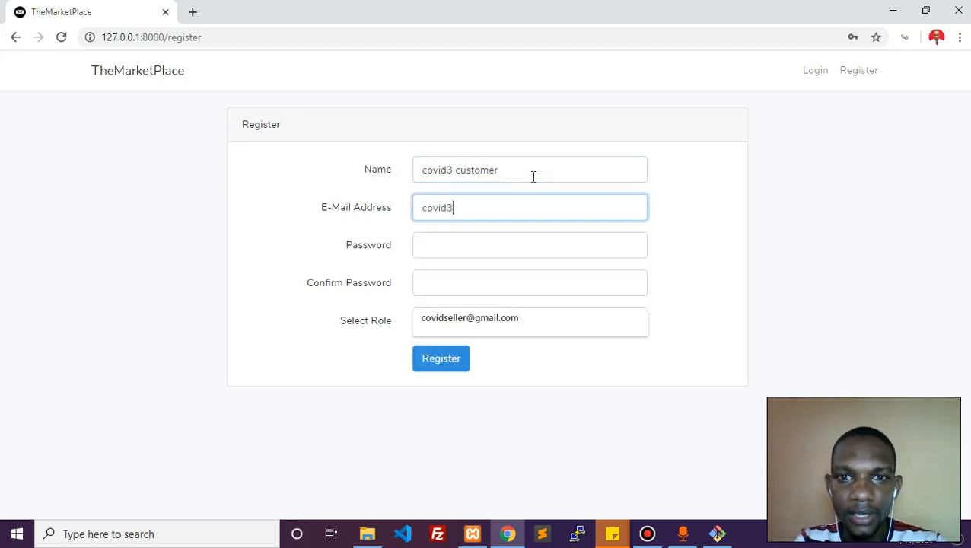
text(customer@gm)
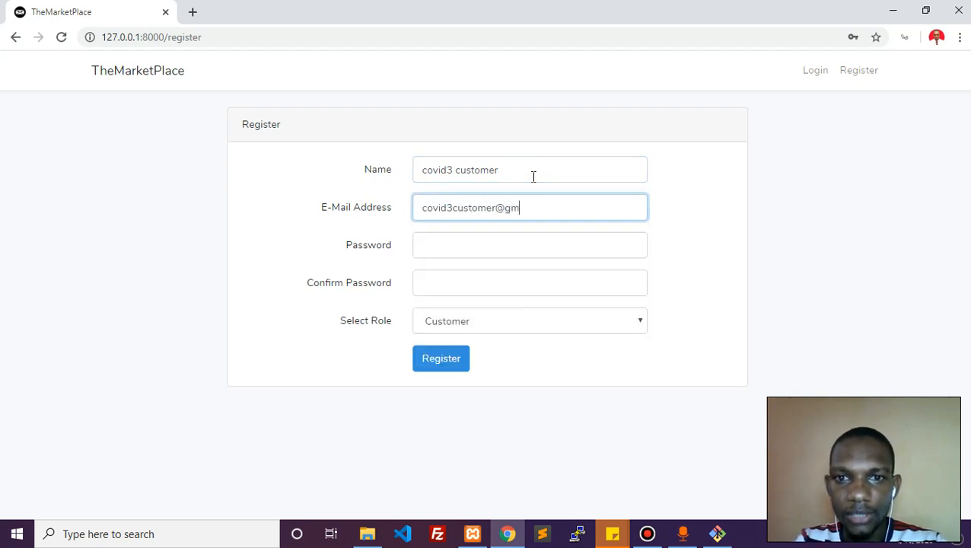
click(529, 245)
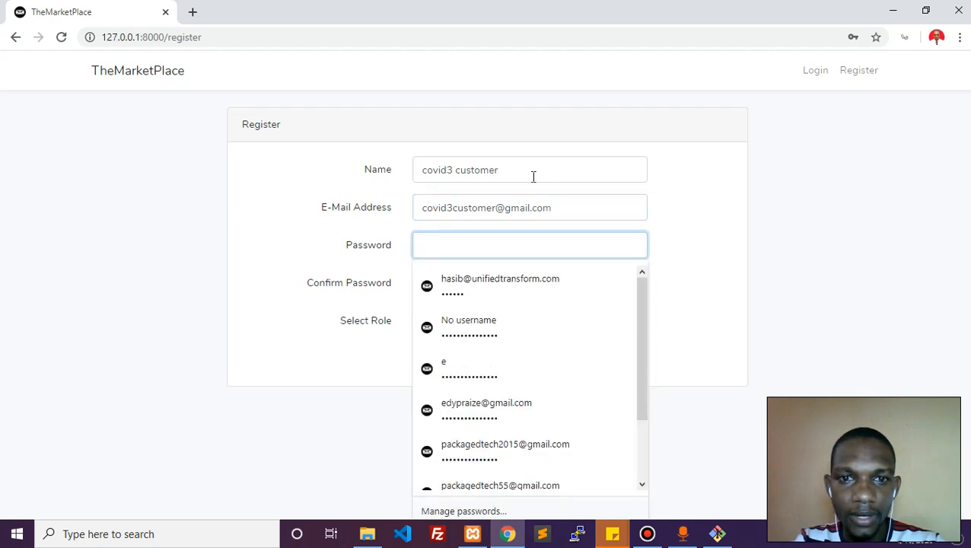
text(password)
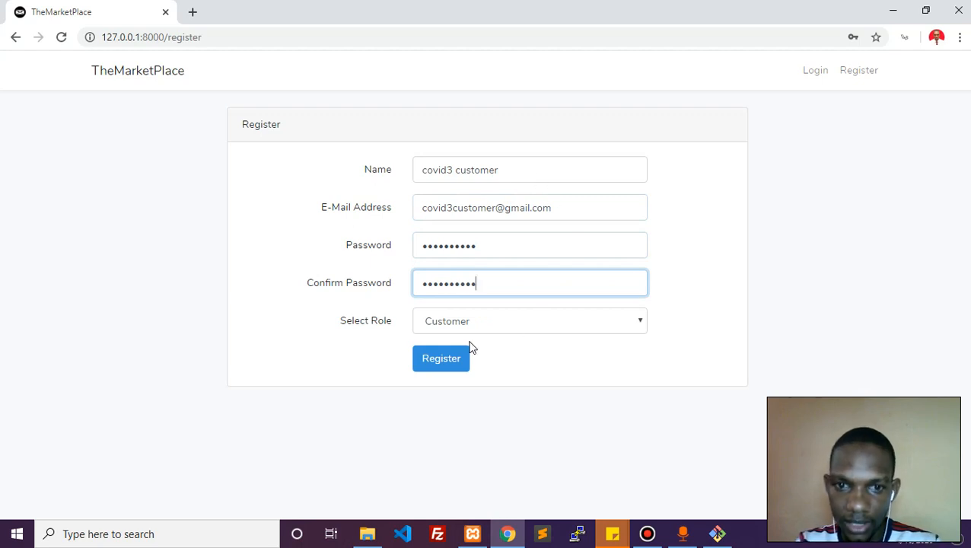
click(441, 359)
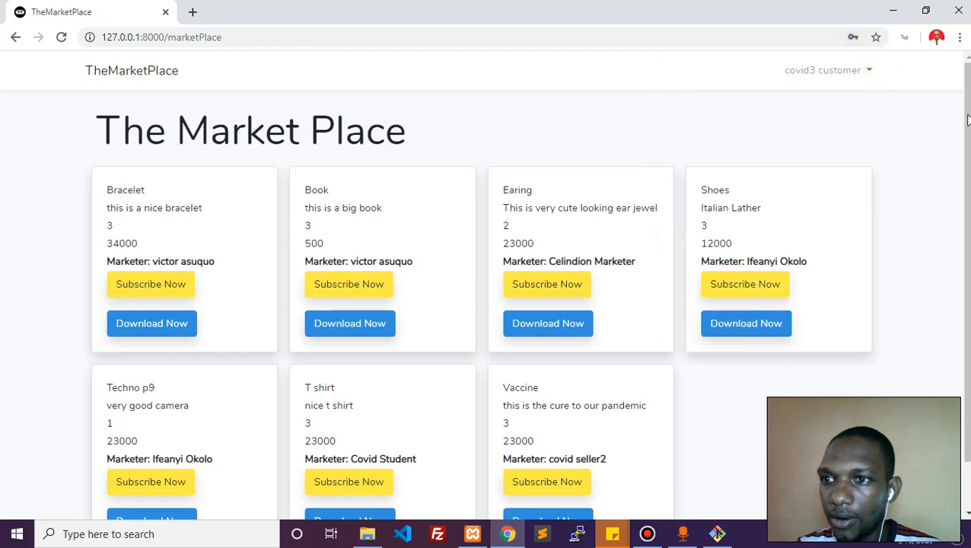
Subscribe covid3 customer to Book, then log out via the account dropdown.
scroll(down, 3)
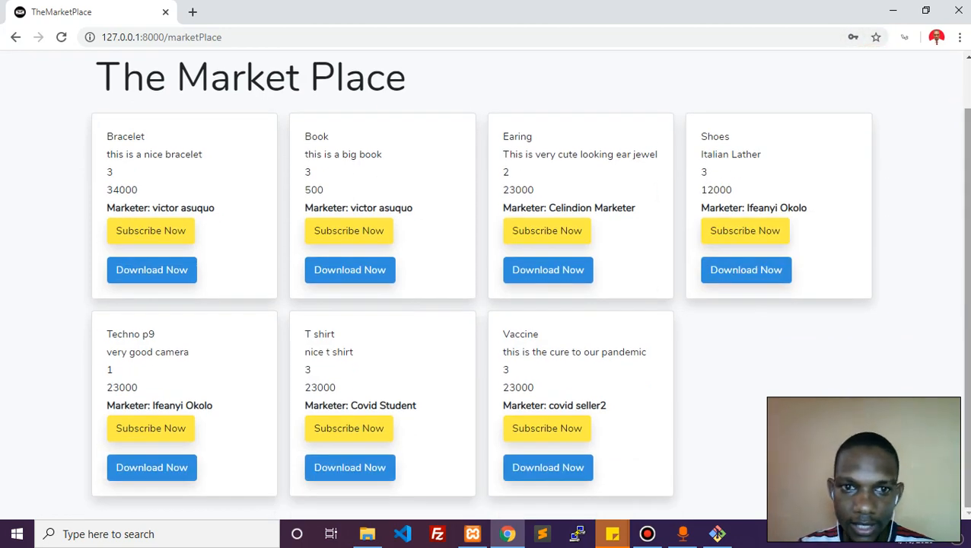
click(349, 230)
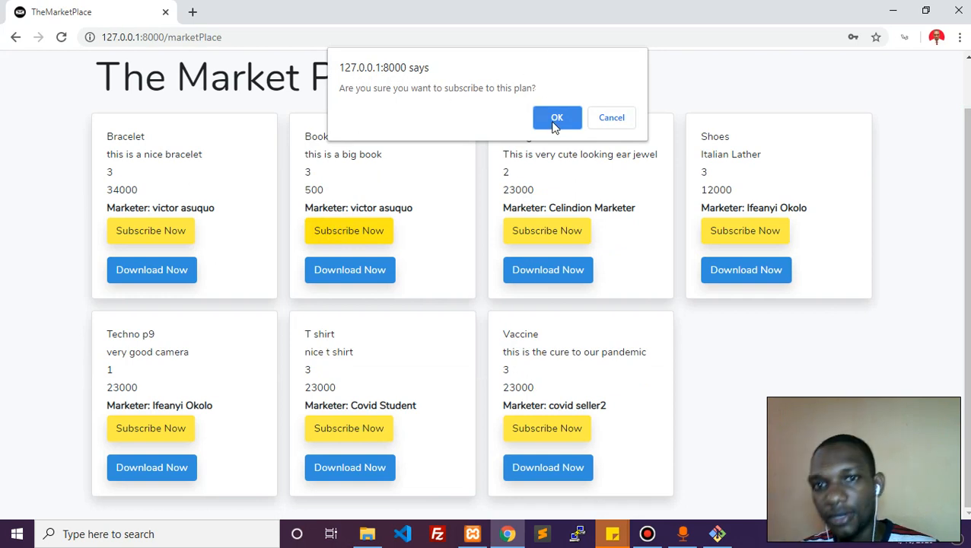
click(556, 118)
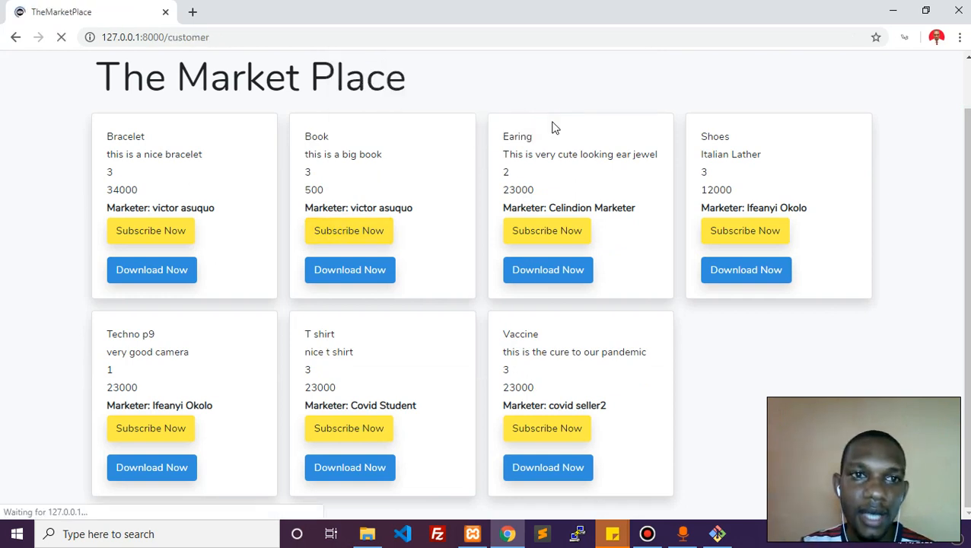
click(349, 231)
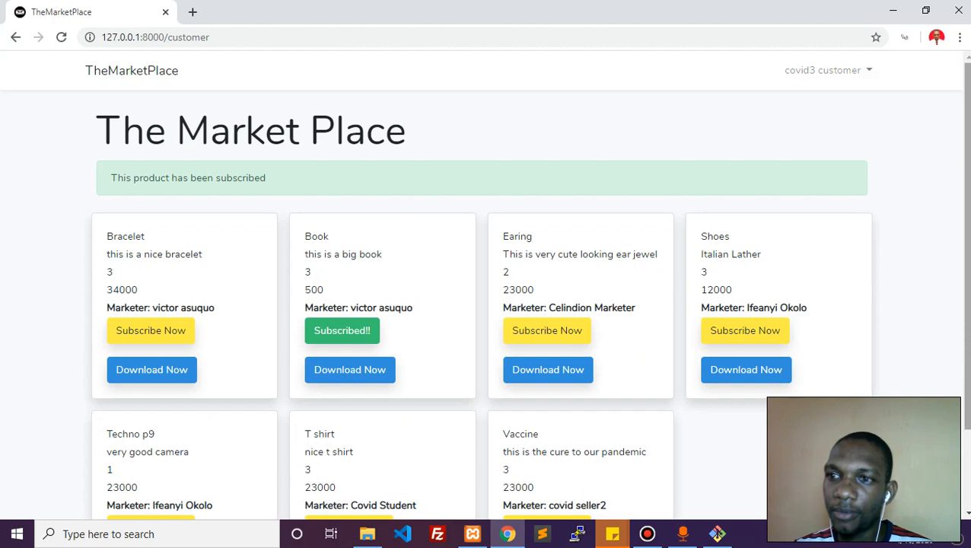
scroll(down, 3)
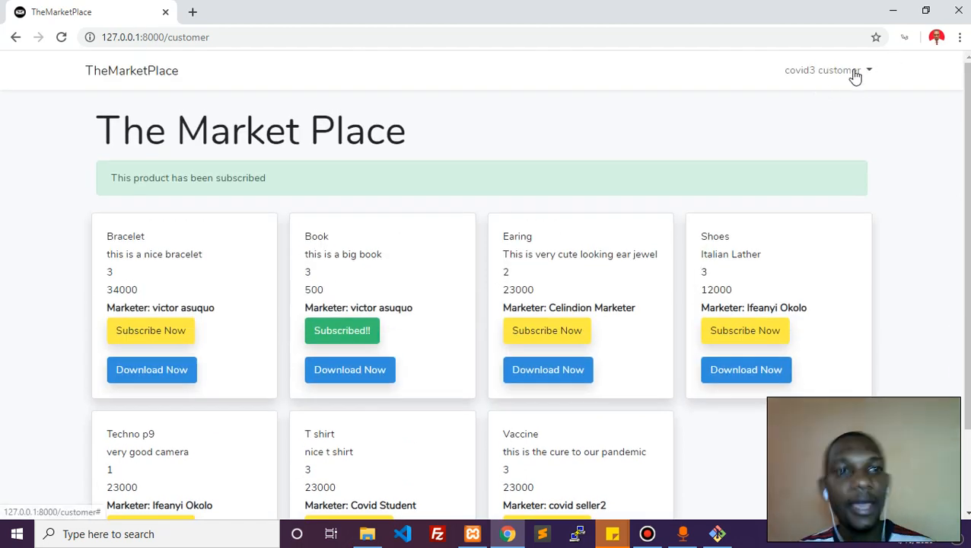
click(824, 70)
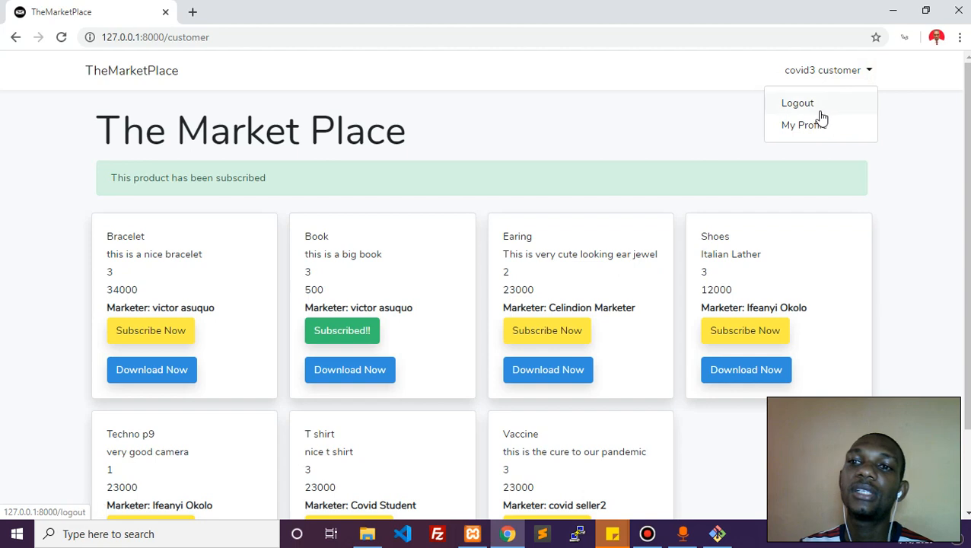
click(797, 103)
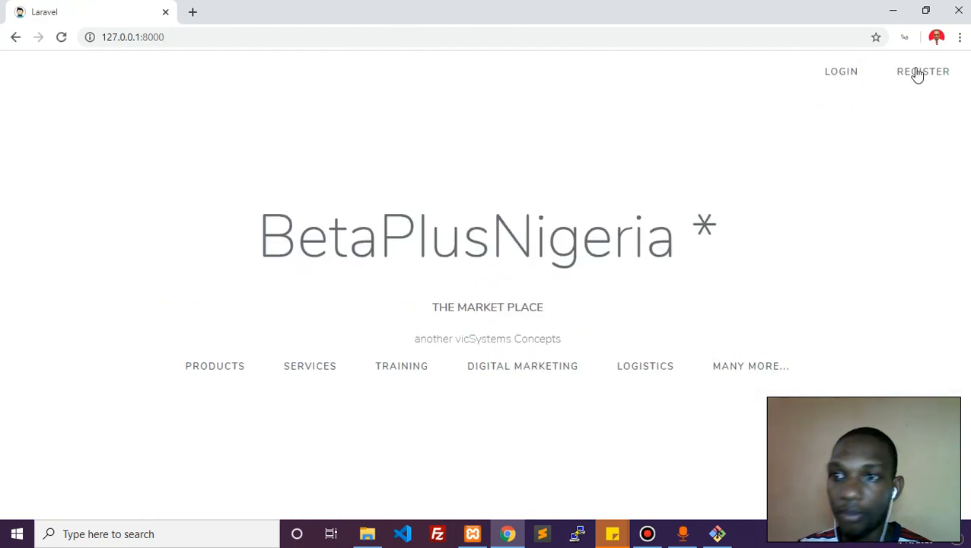
mouse_move(841, 71)
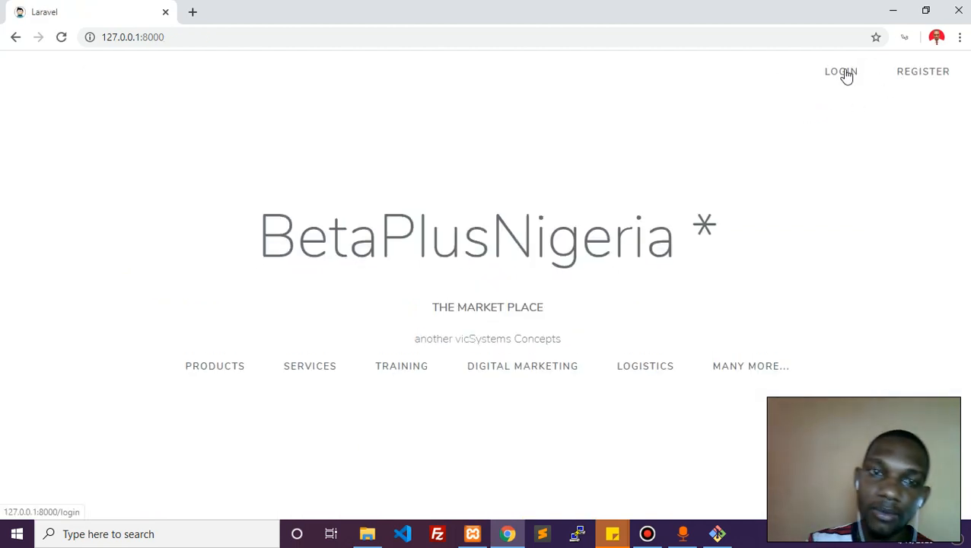
Log back in as covid customer2 using that account's e-mail and password.
click(840, 71)
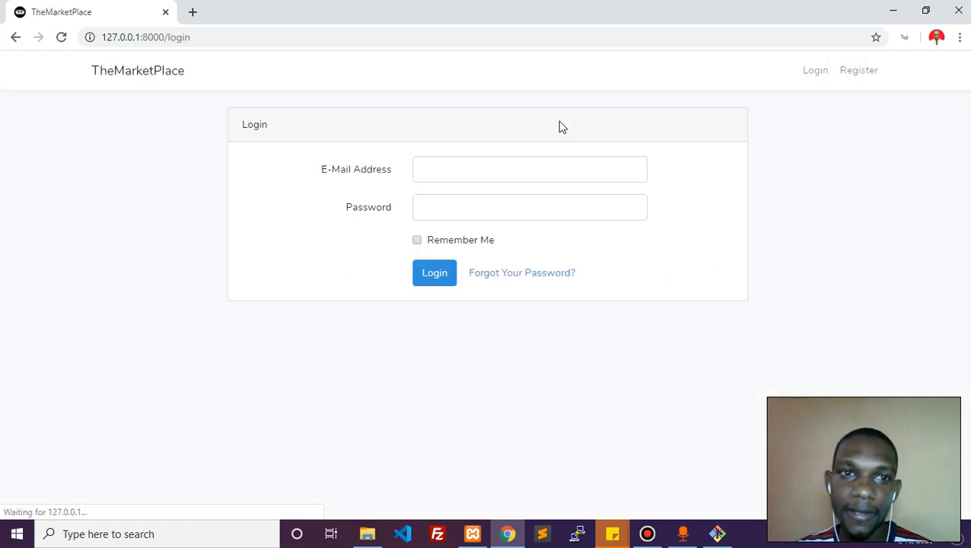
click(529, 169)
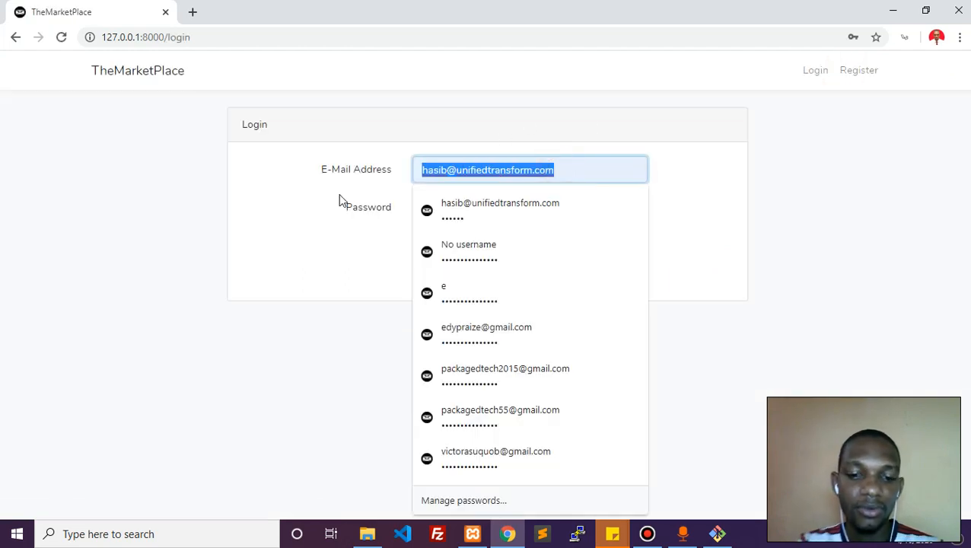
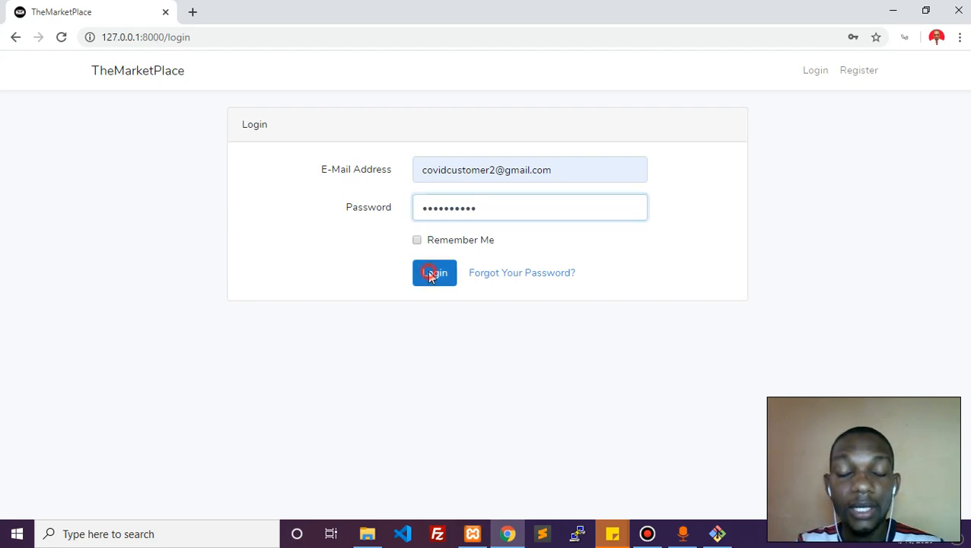
click(434, 272)
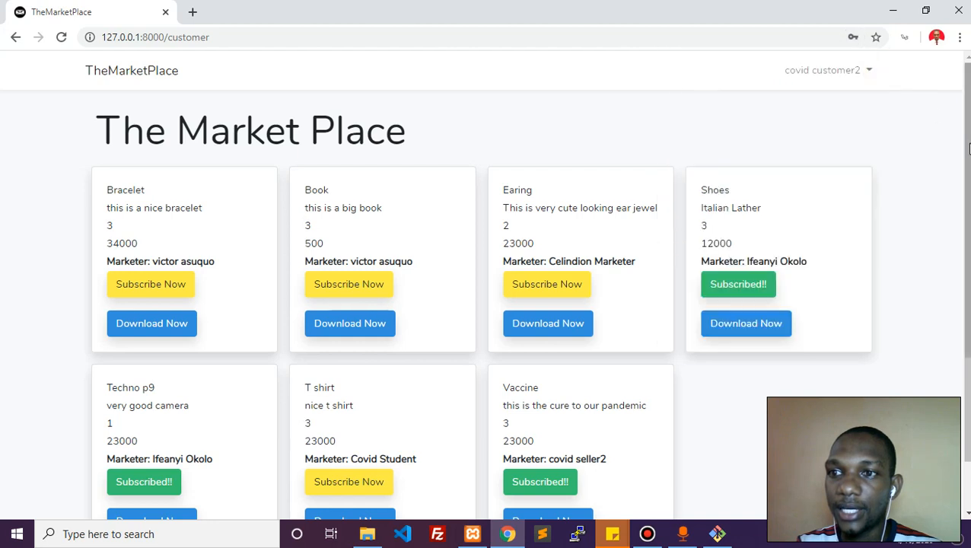
scroll(down, 3)
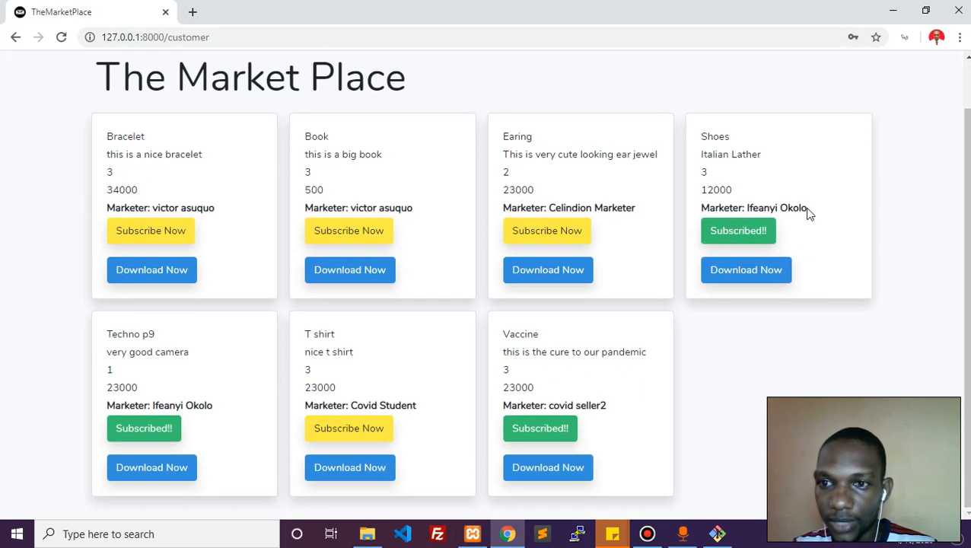
double_click(777, 207)
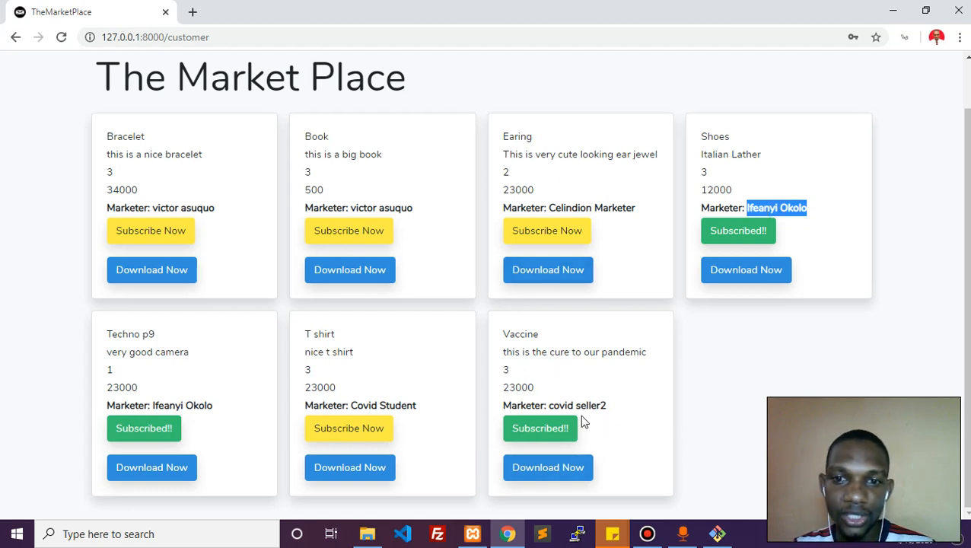
mouse_move(609, 410)
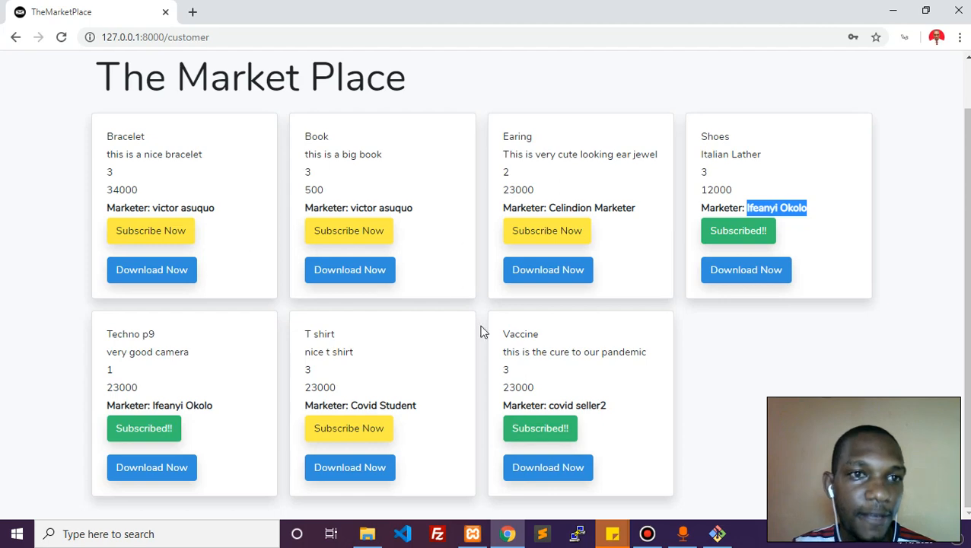
mouse_move(656, 516)
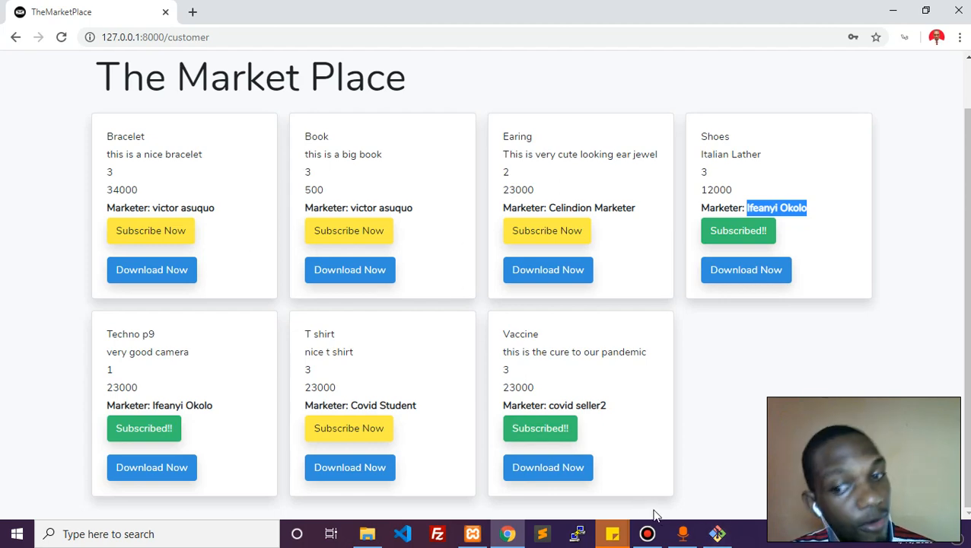